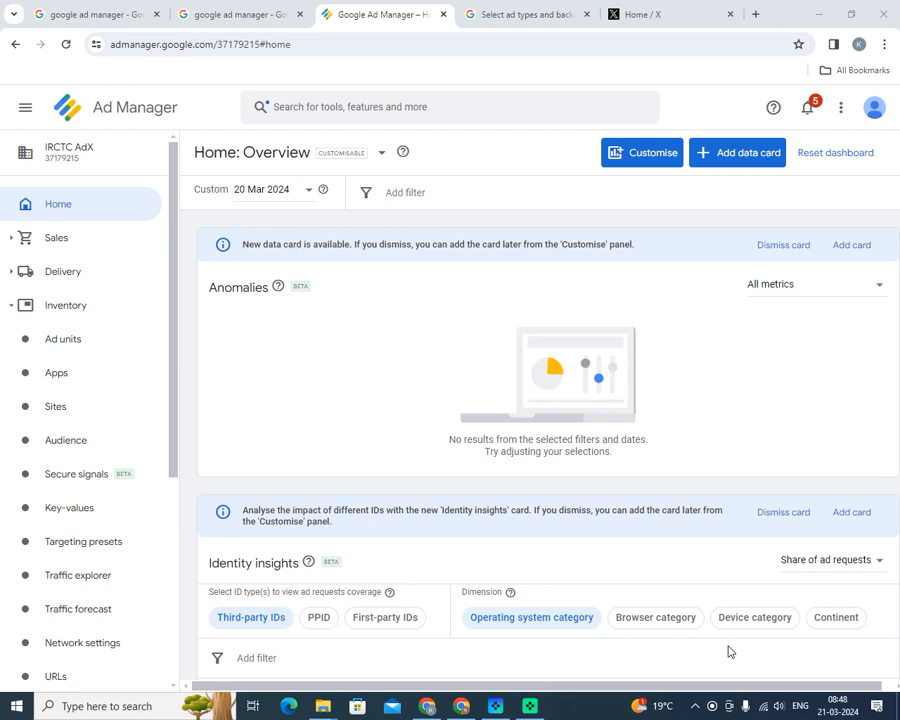
mouse_move(284, 238)
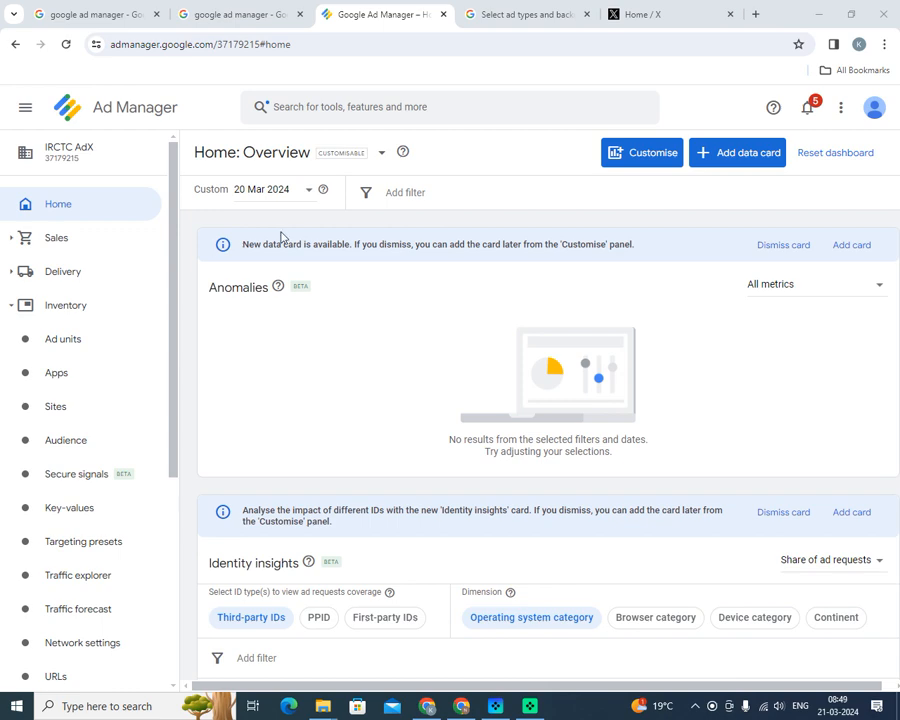
mouse_move(716, 344)
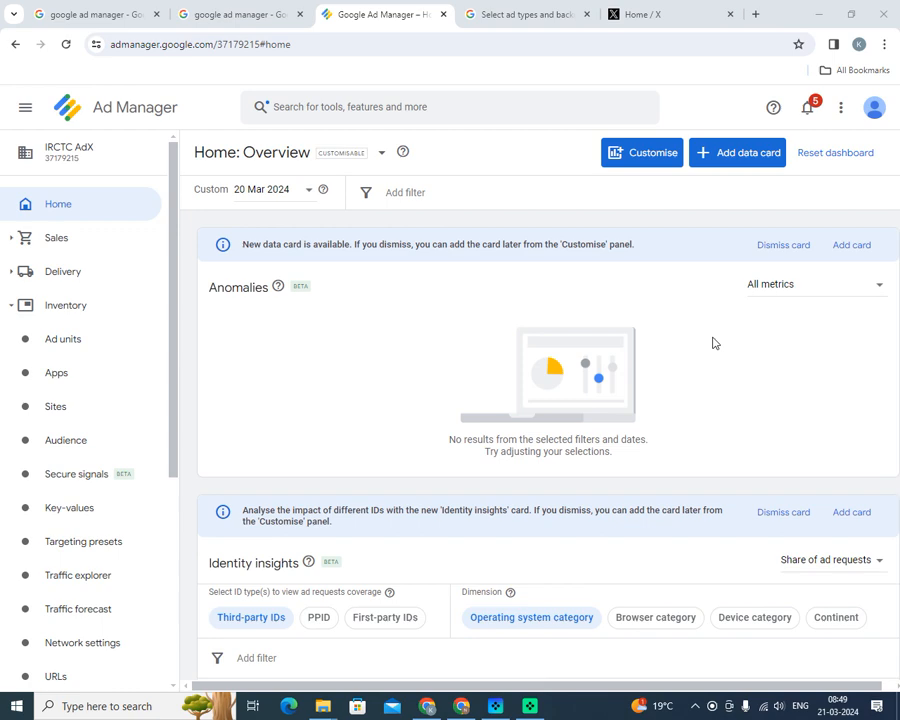
mouse_move(304, 312)
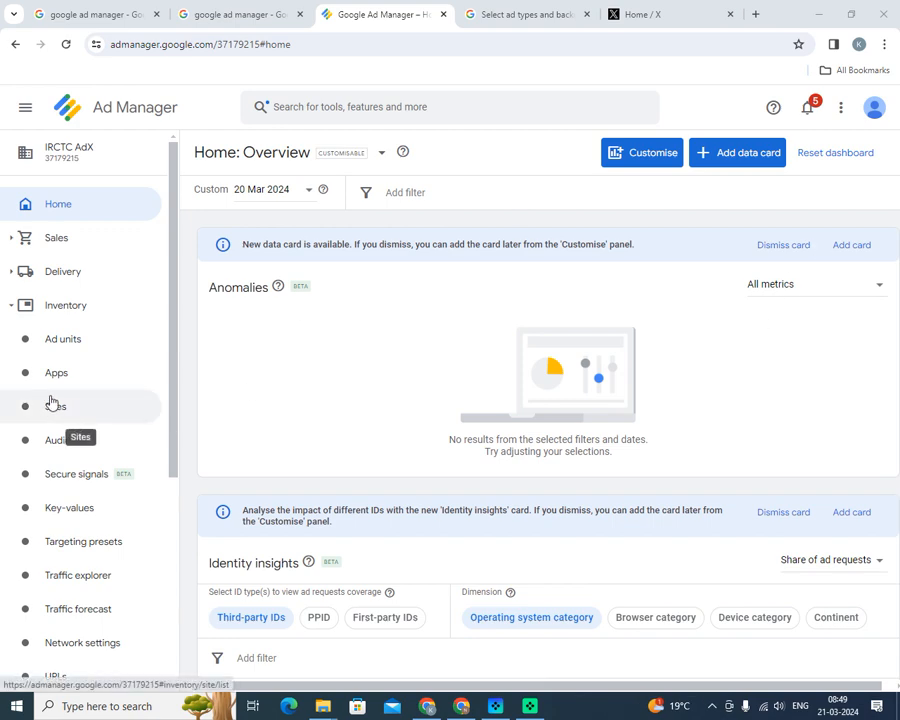
mouse_move(78, 608)
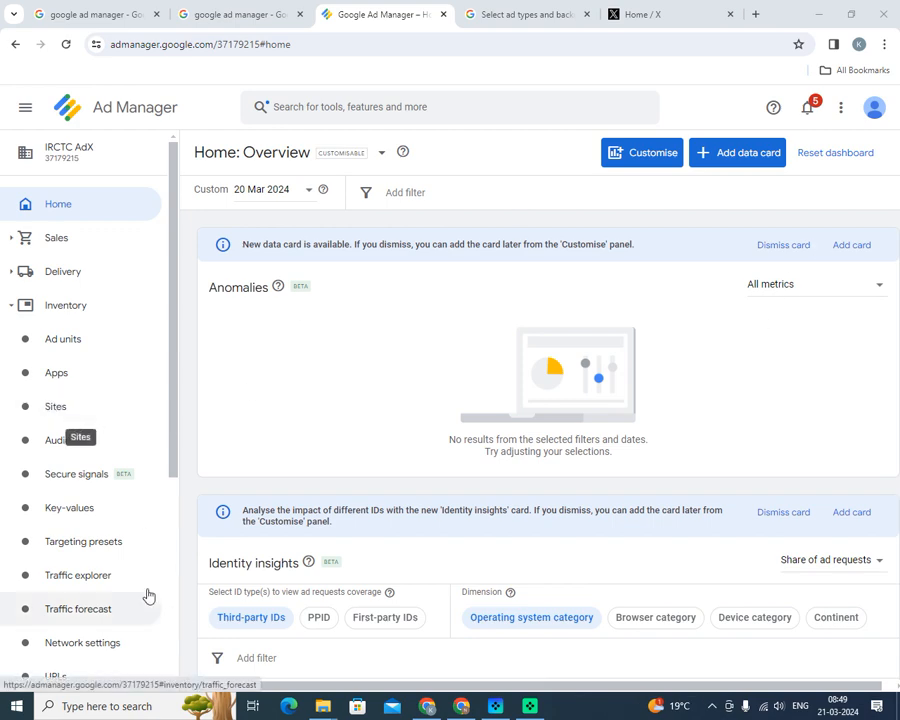
mouse_move(168, 496)
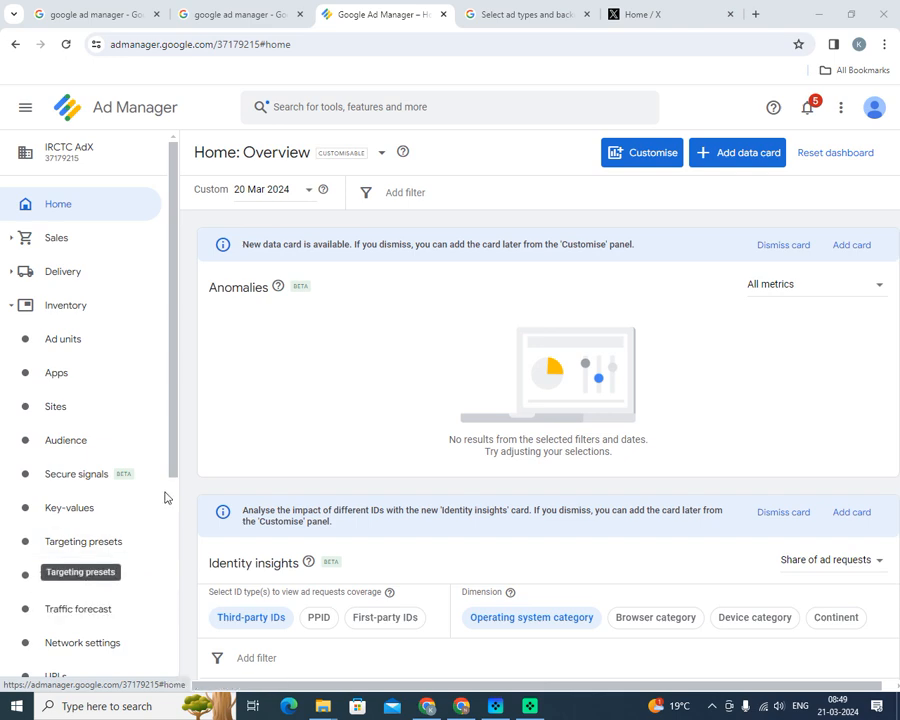
mouse_move(736, 30)
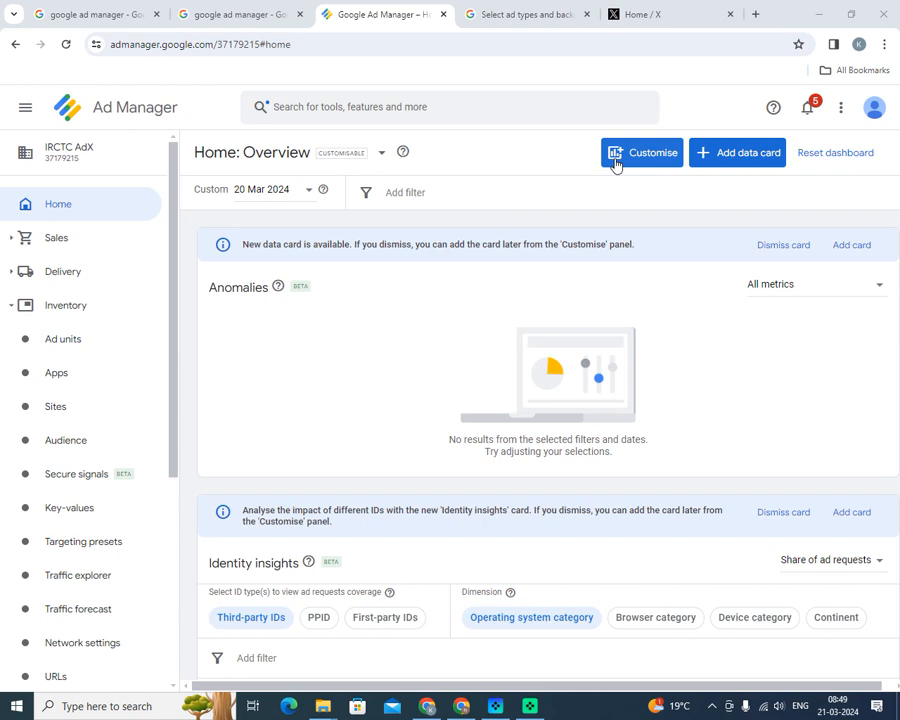
mouse_move(708, 100)
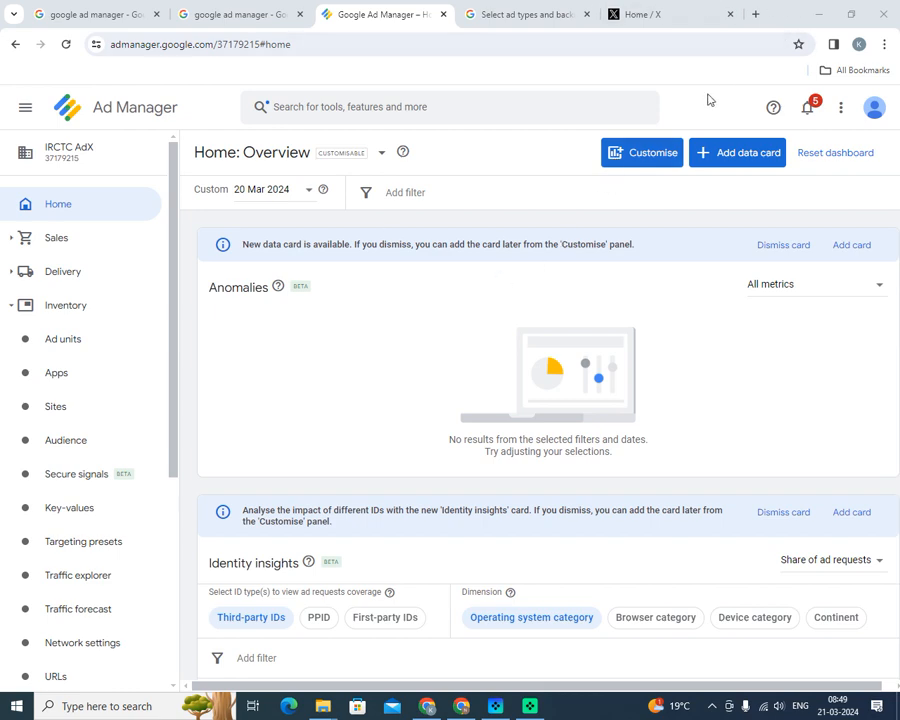
mouse_move(512, 244)
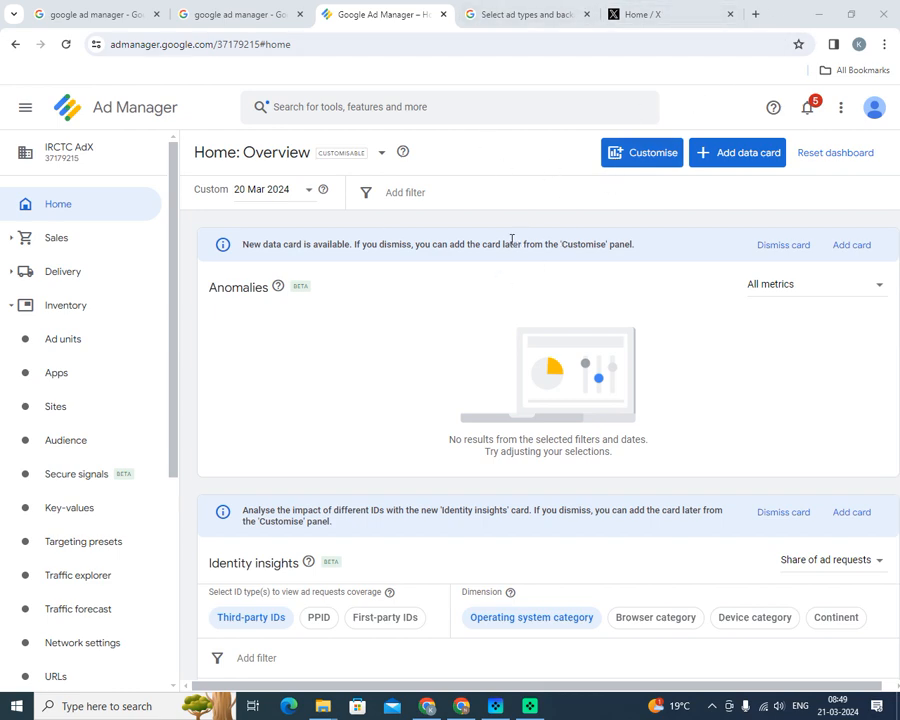
mouse_move(756, 14)
type("cl")
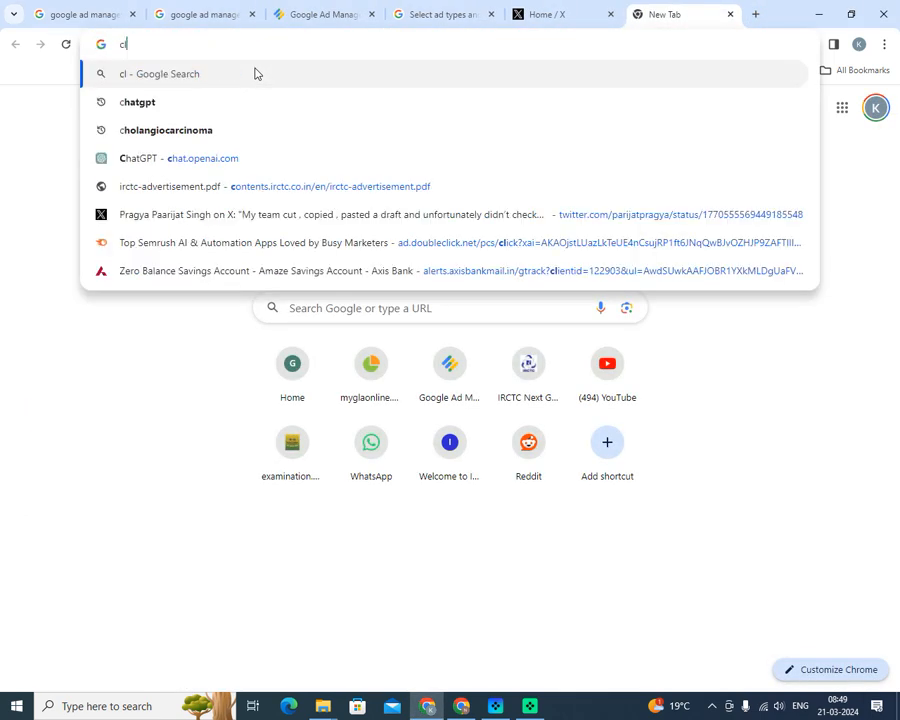
Search Google for 'click to action ads' and look over the results and AI overview
type("ick to")
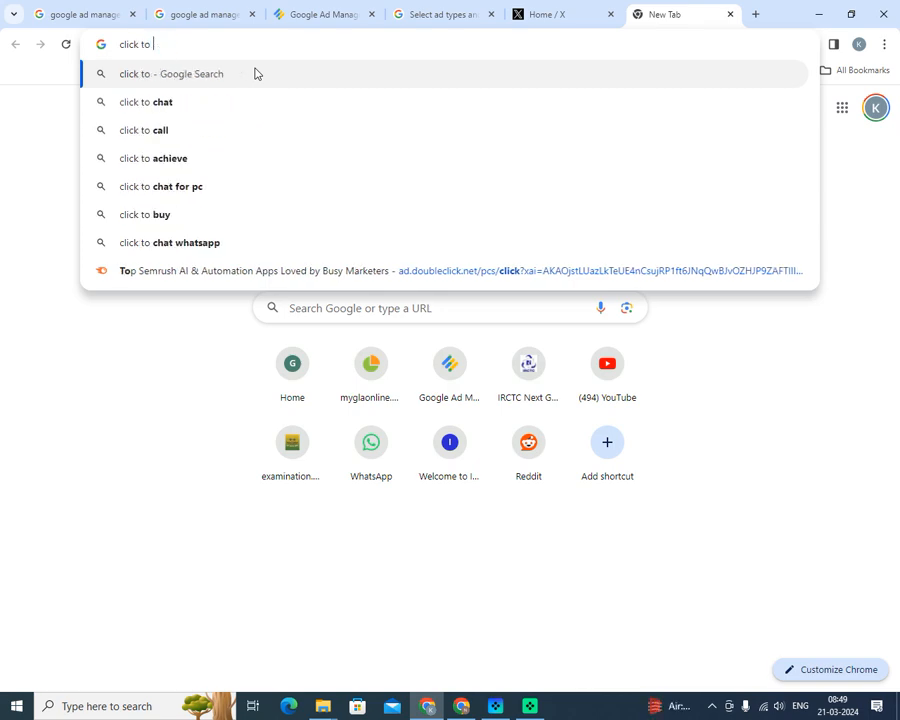
type("action a")
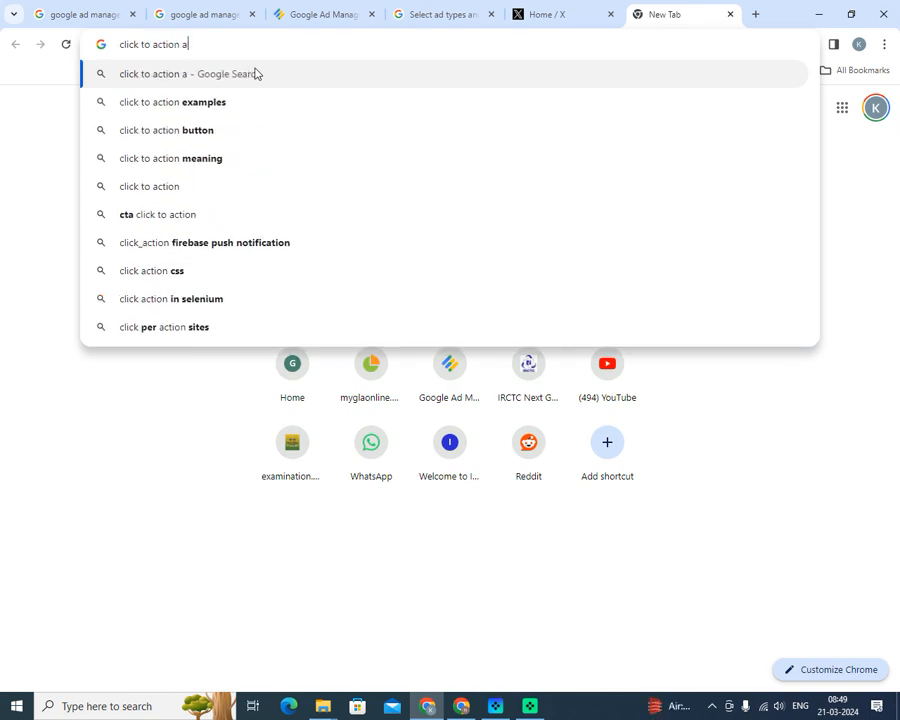
key("Return")
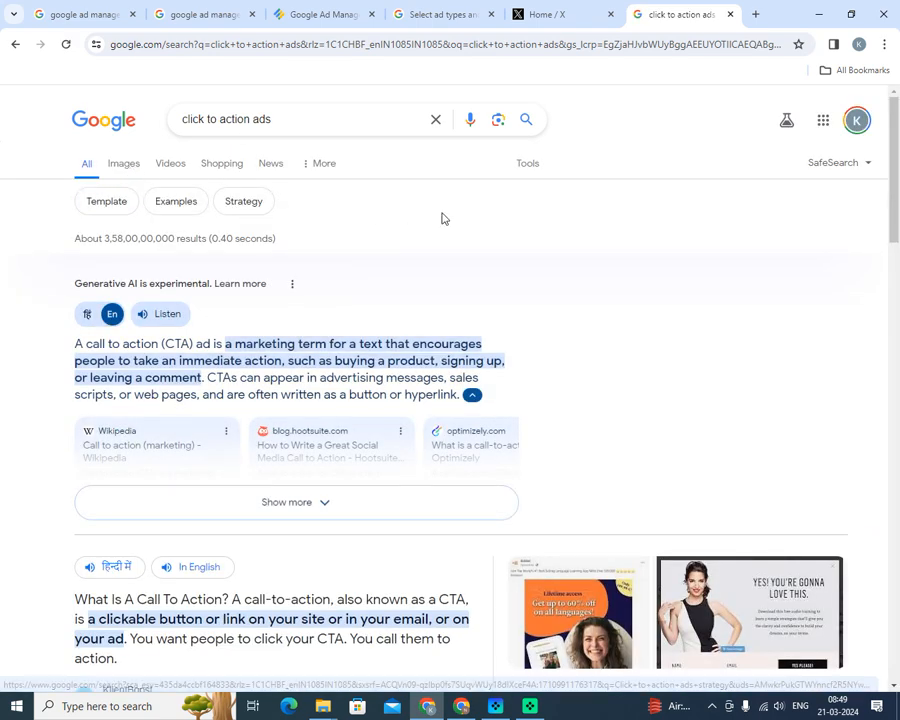
scroll("down", 3)
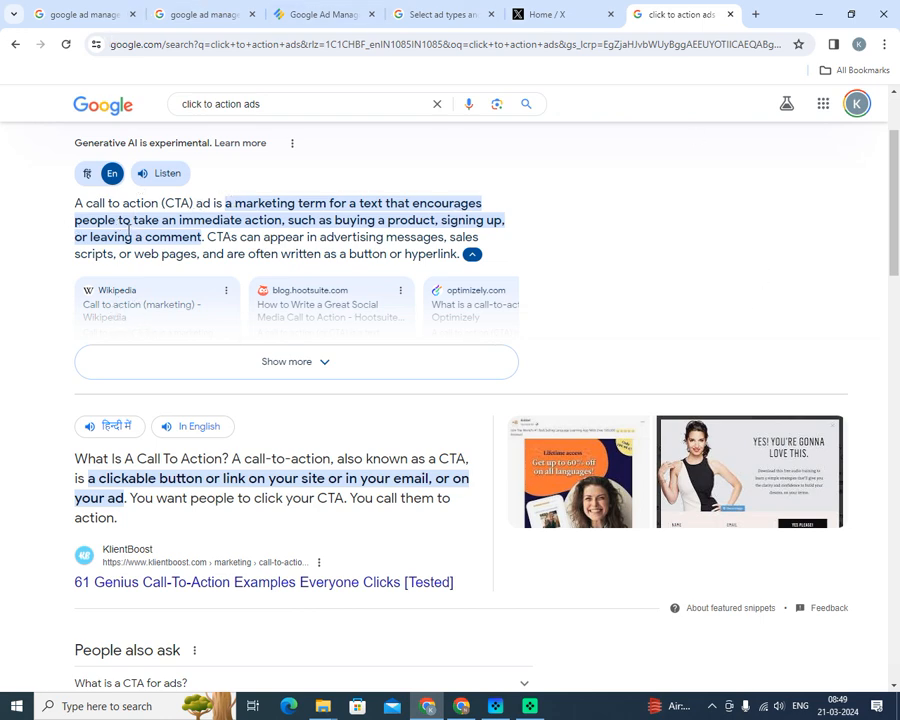
mouse_move(490, 234)
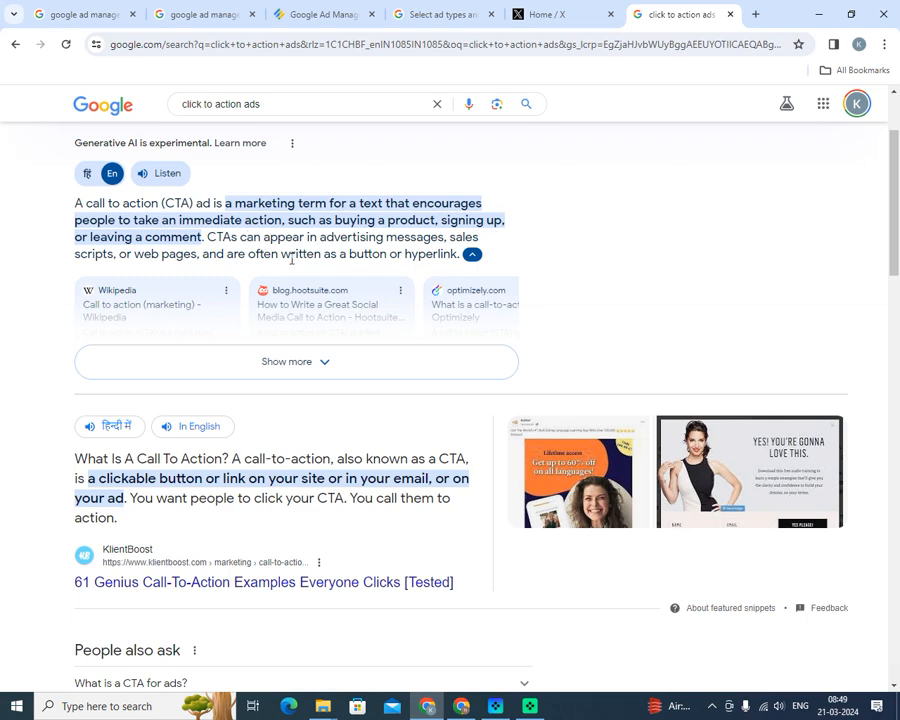
scroll("up", 3)
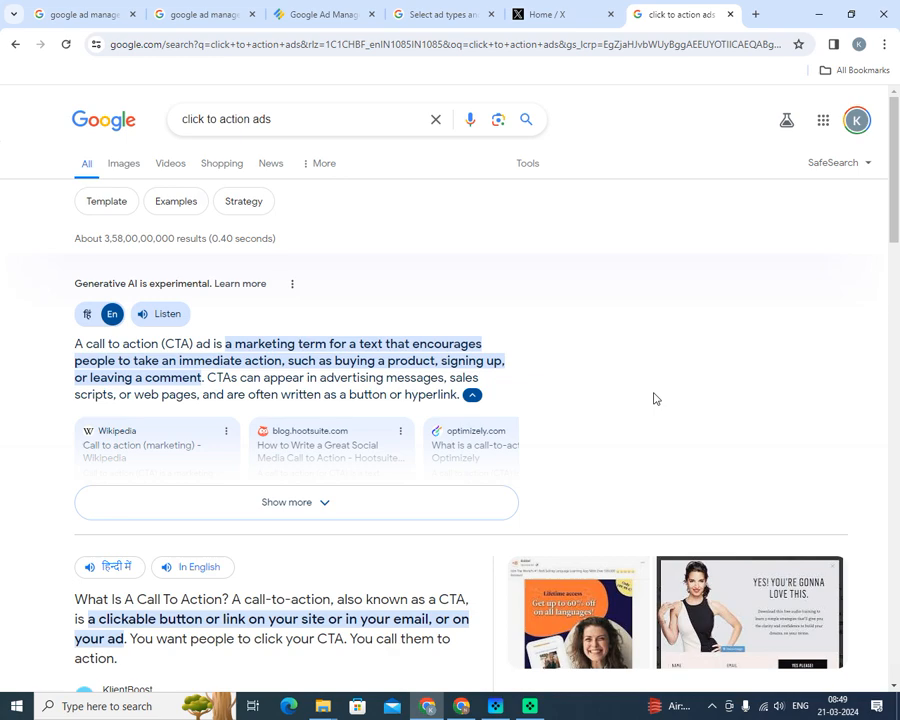
mouse_move(122, 164)
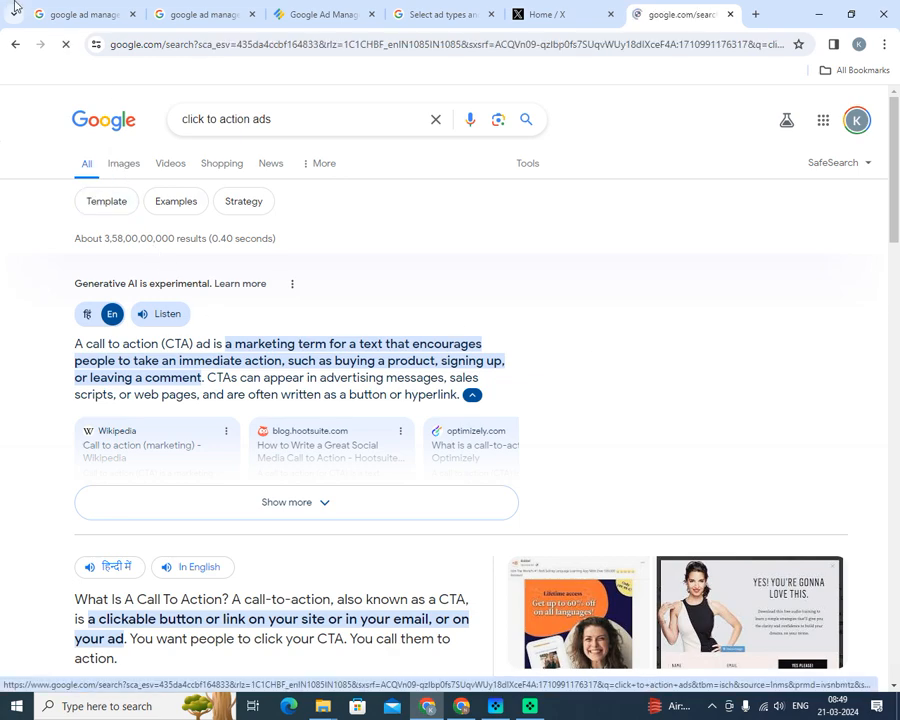
Switch to image results and preview the Wishpond Blog call-to-action example
left_click(164, 162)
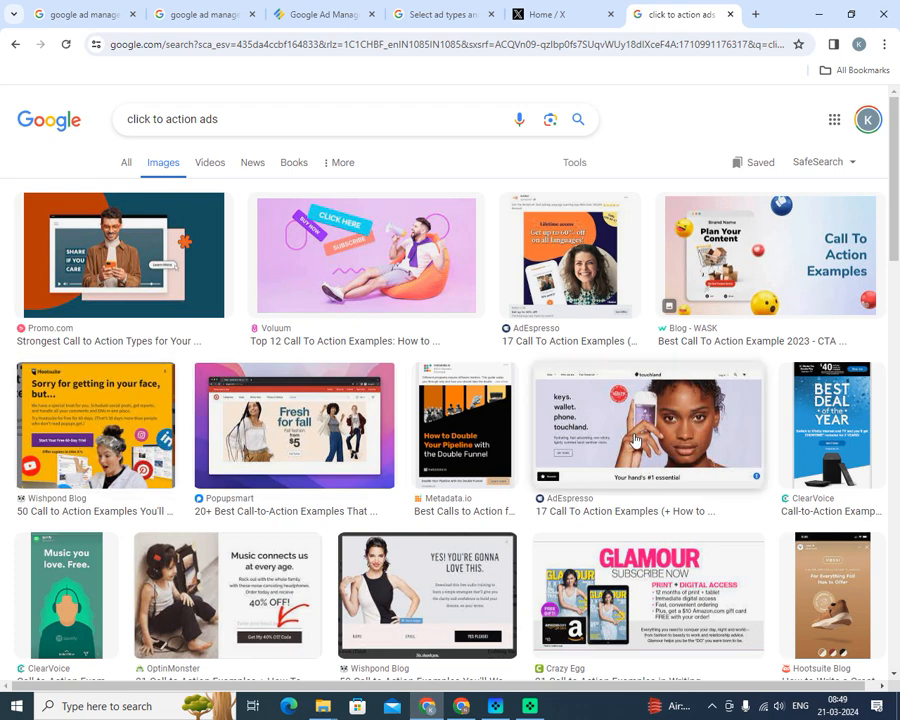
scroll("down", 3)
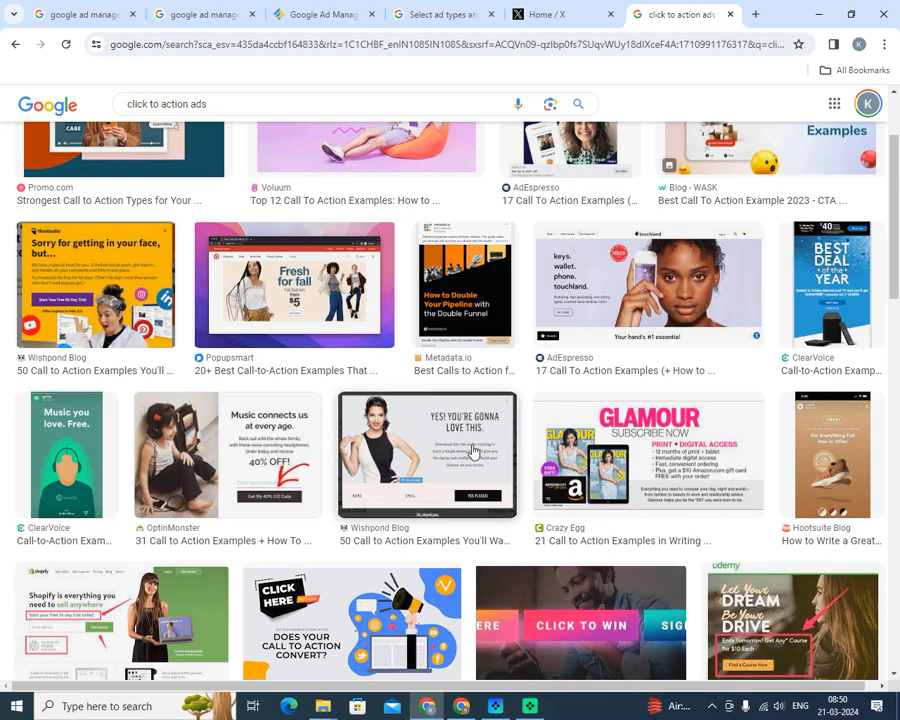
mouse_move(438, 444)
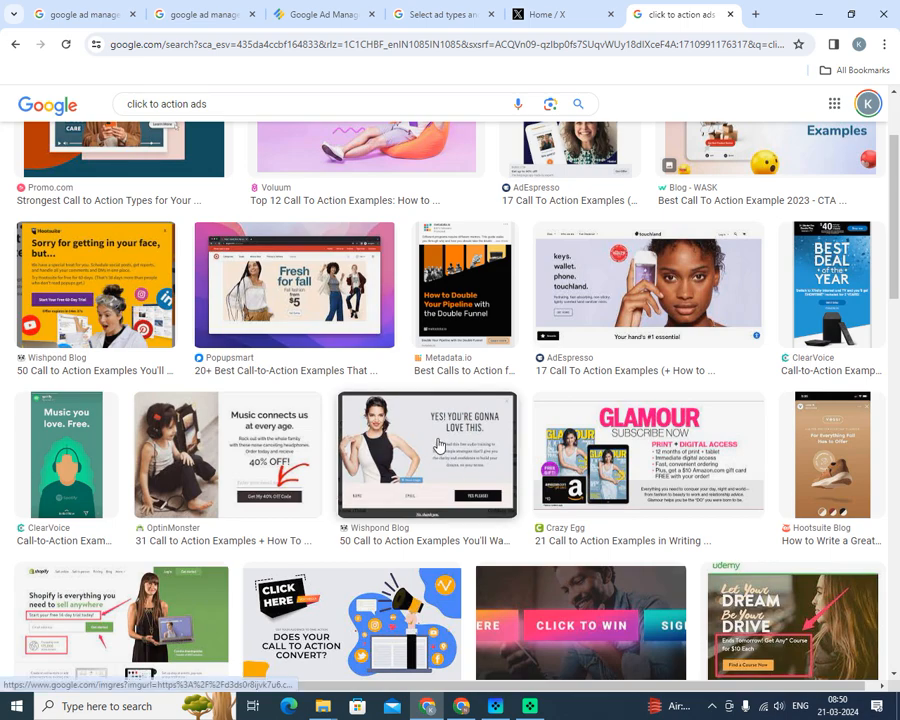
left_click(426, 452)
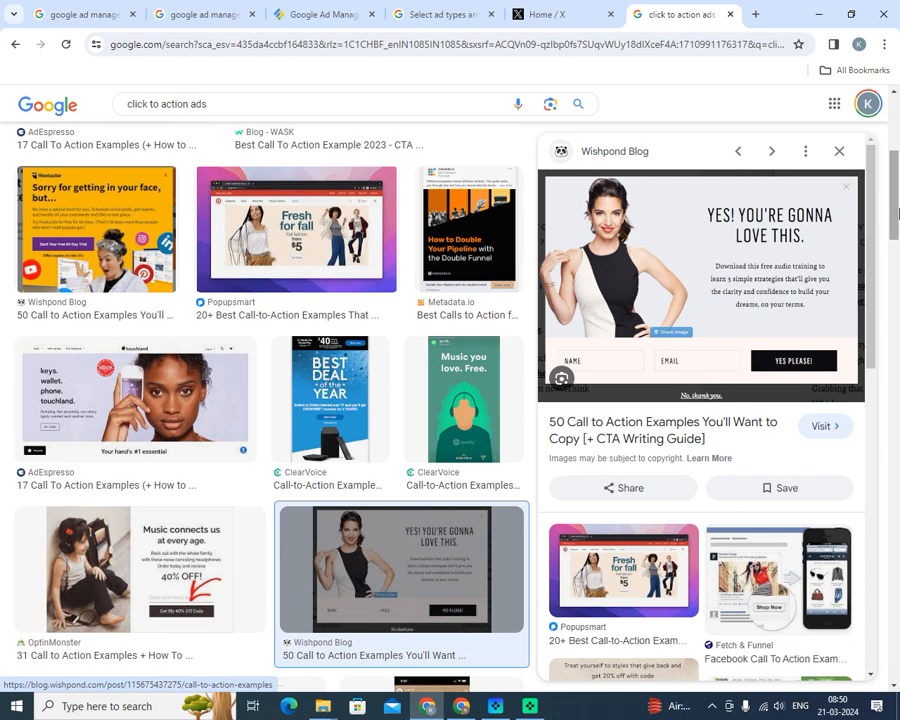
mouse_move(350, 374)
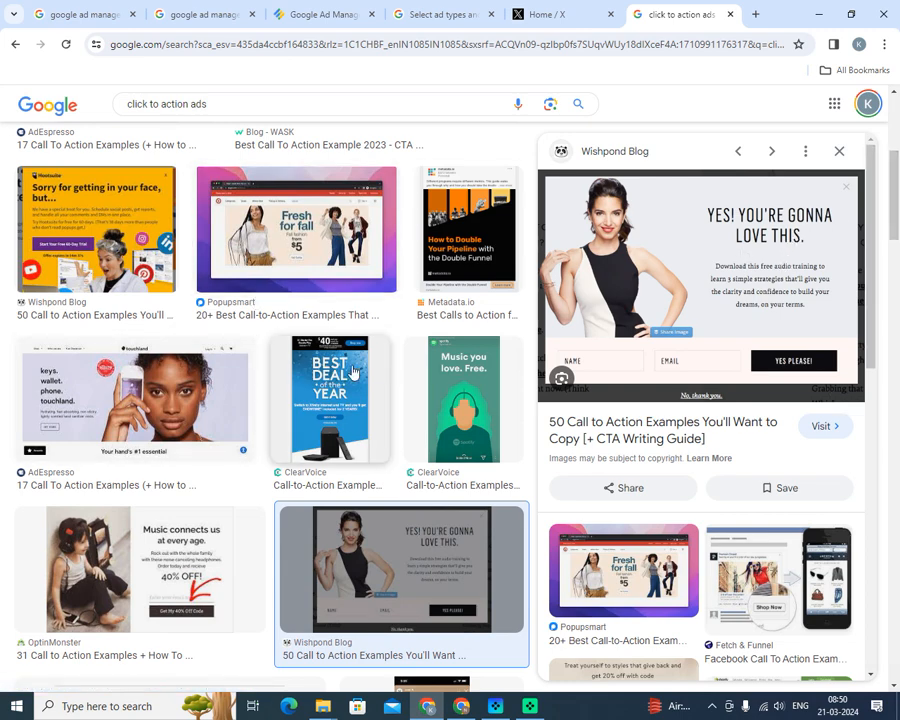
scroll("up", 3)
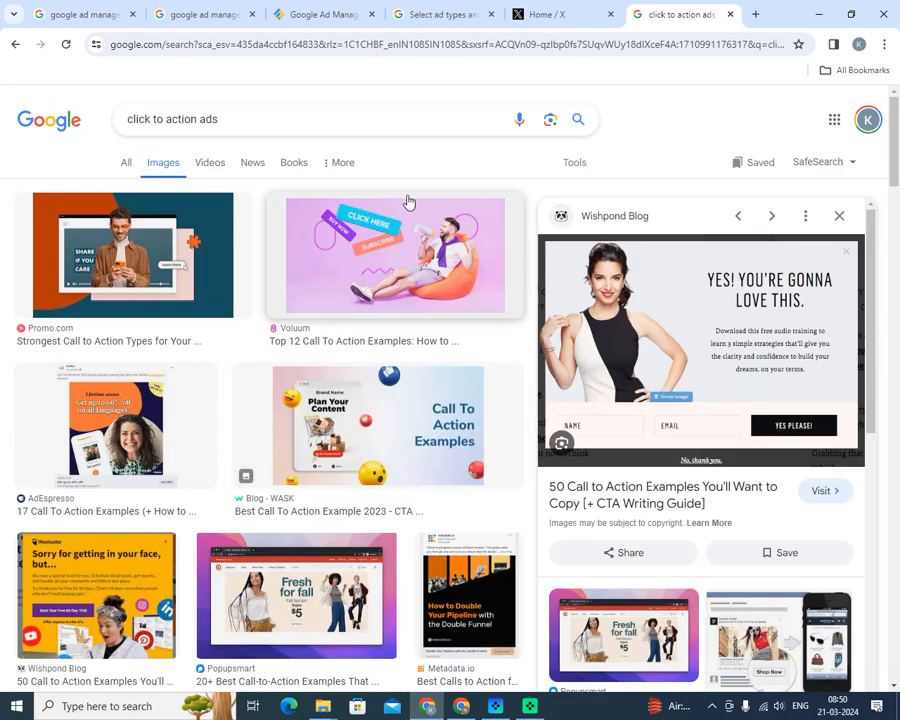
mouse_move(156, 430)
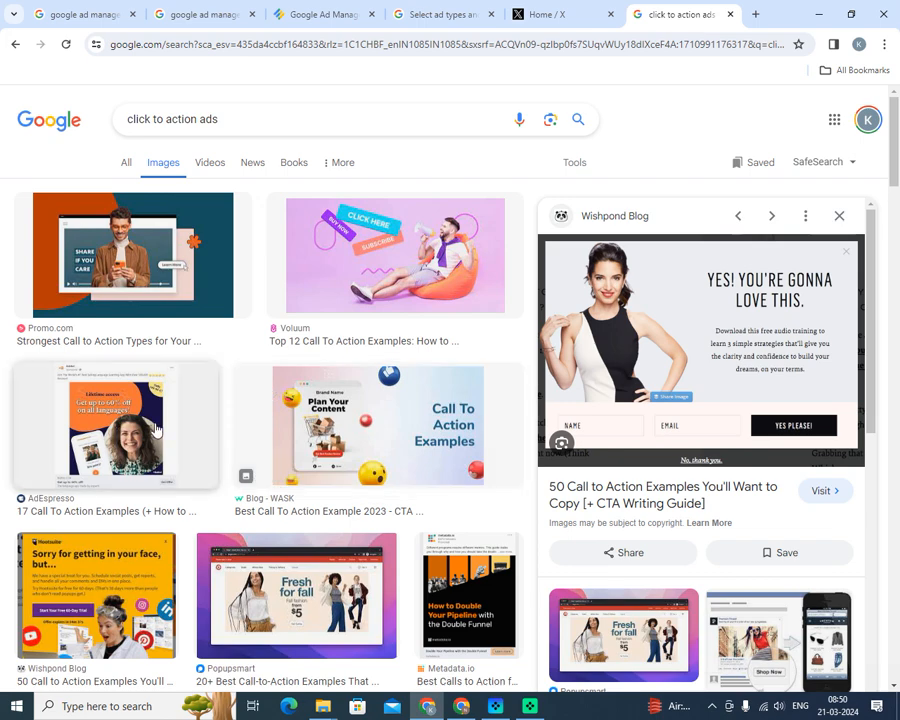
scroll("down", 3)
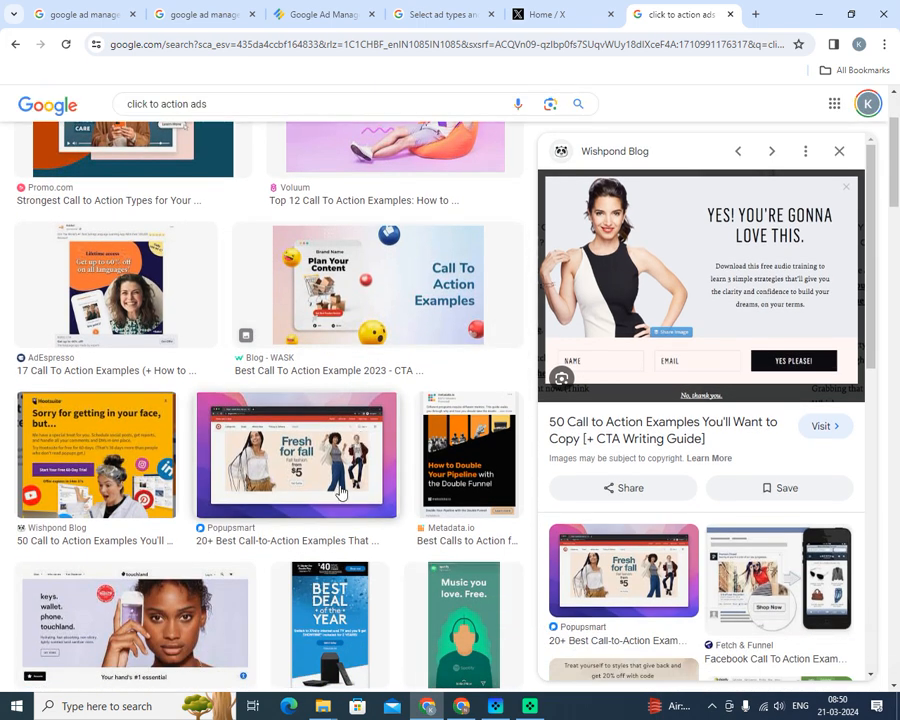
scroll("up", 3)
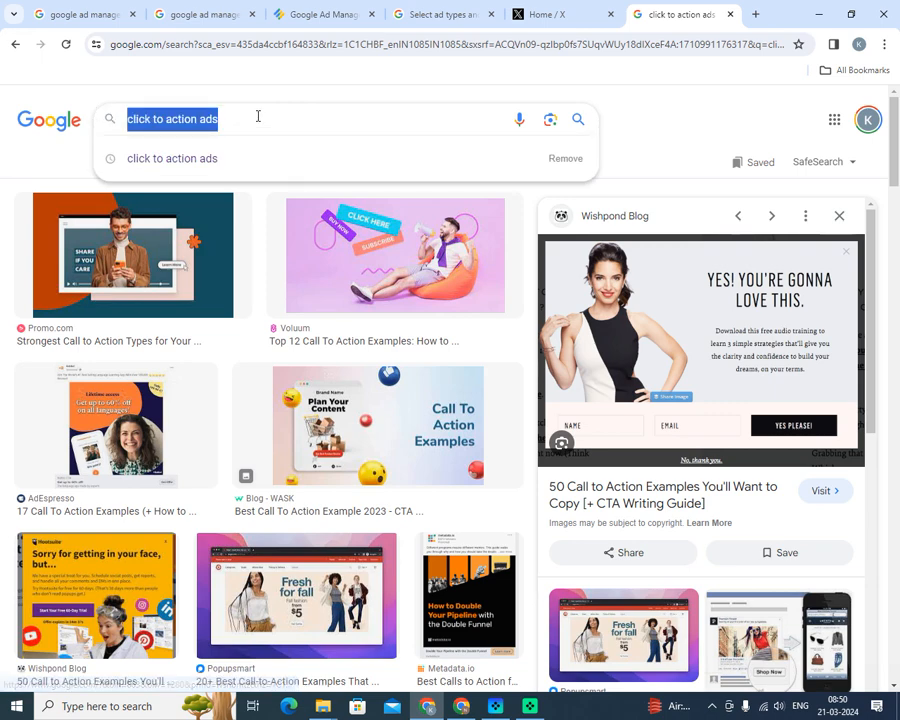
Refine the query with 'book now' and preview the Boston Web Marketing buttons image
type("boo")
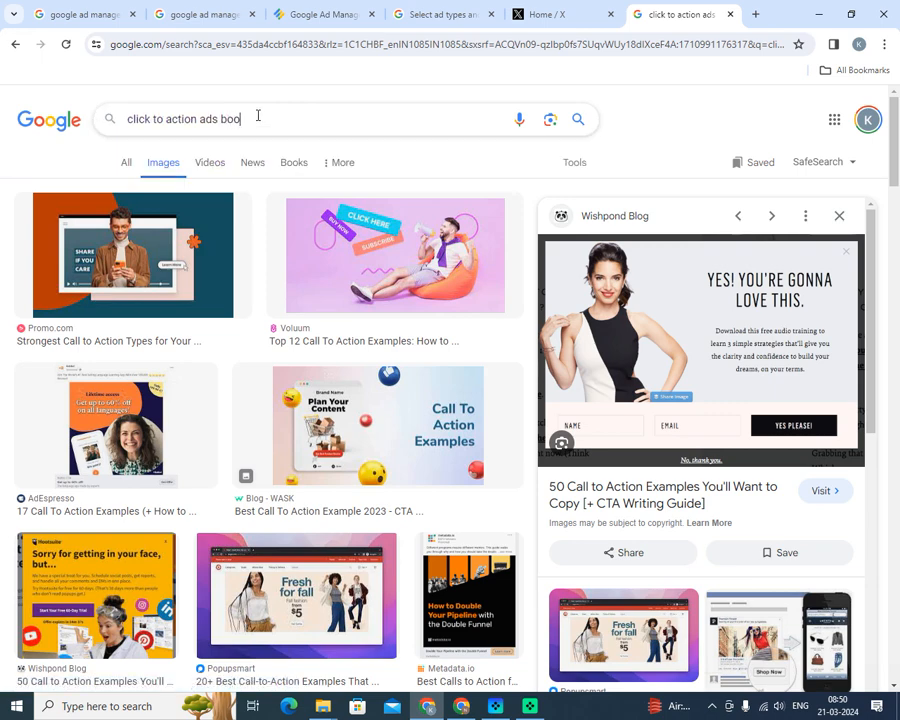
type("k new")
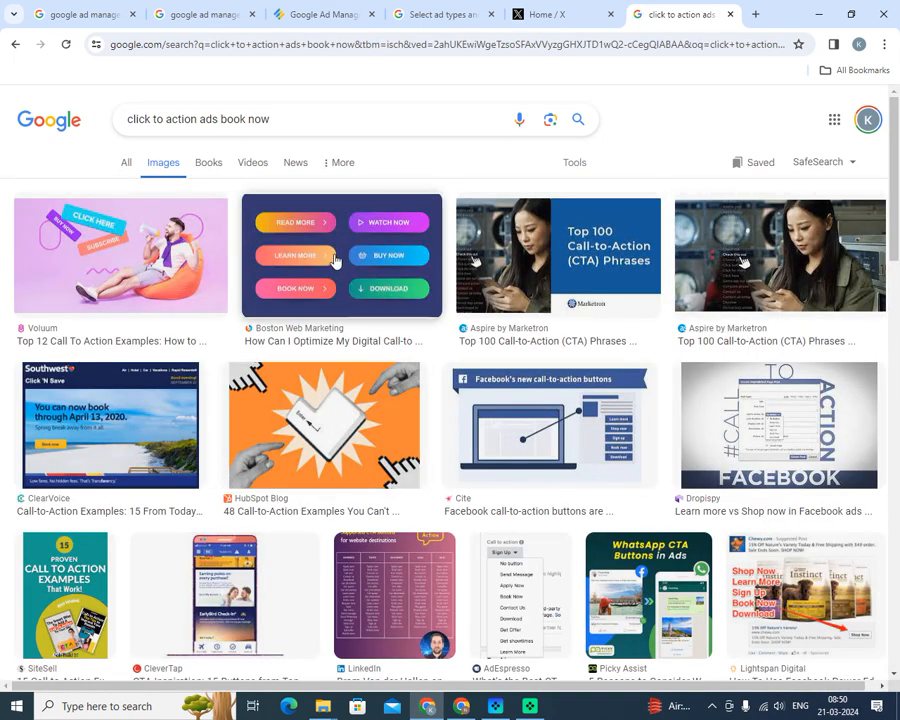
left_click(342, 256)
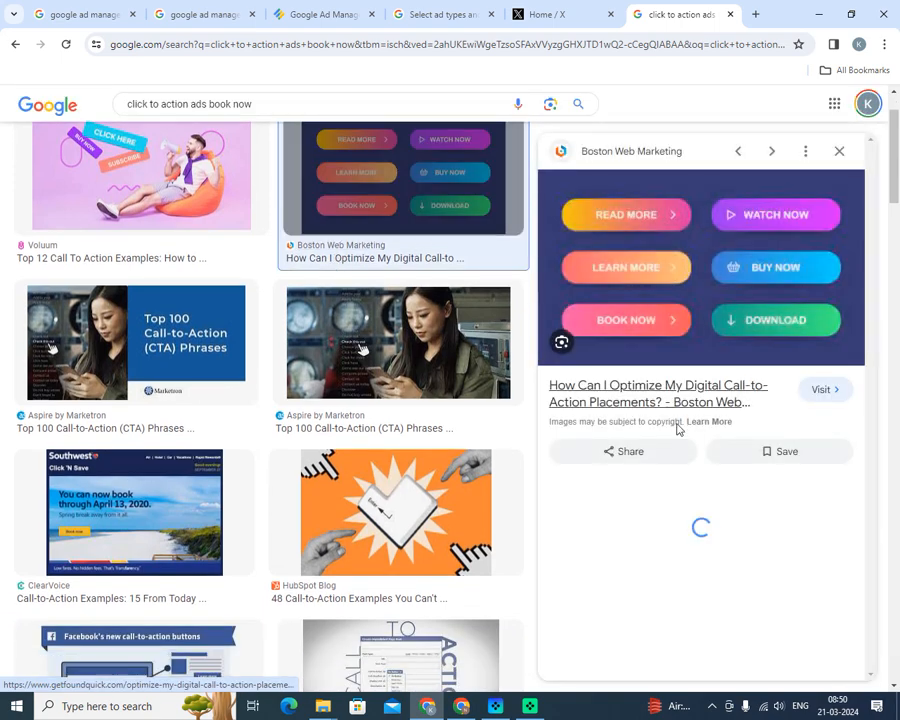
scroll("down", 3)
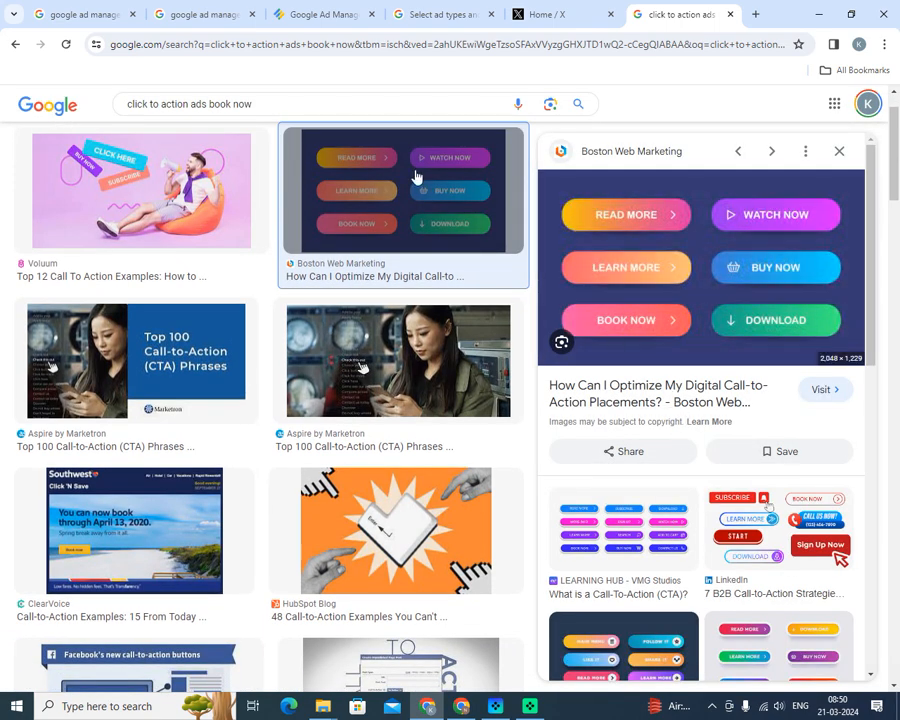
mouse_move(322, 14)
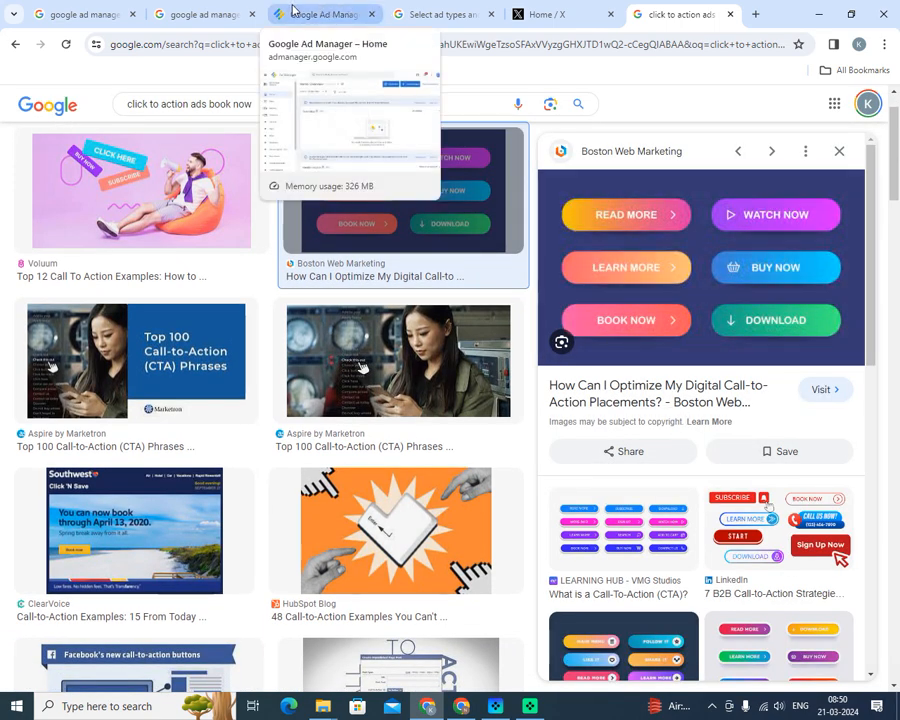
Return to the Ad Manager home tab and look through the Inventory navigation section
left_click(322, 14)
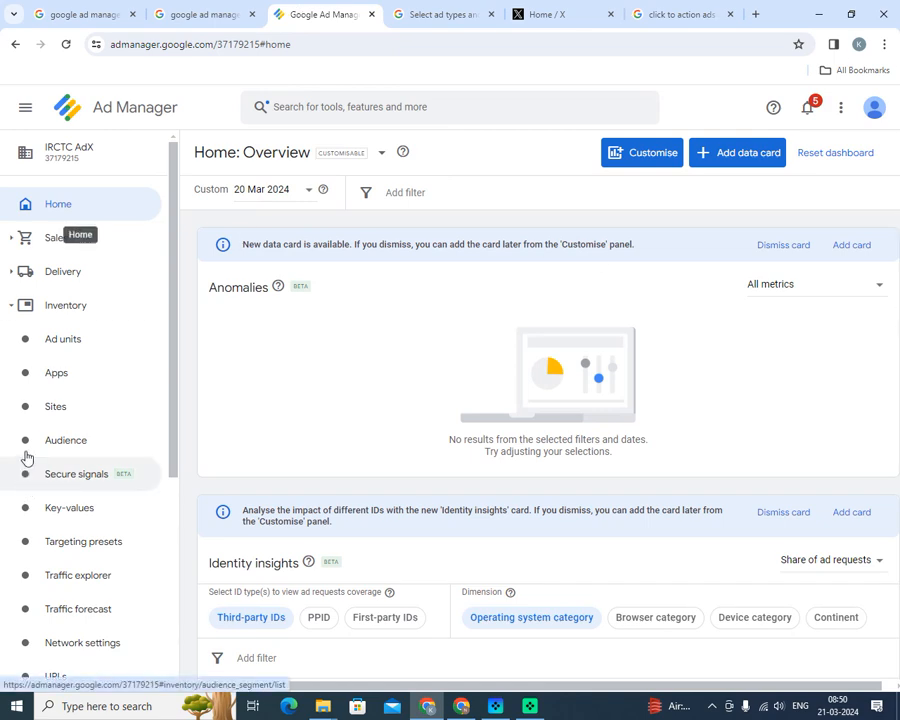
scroll("down", 3)
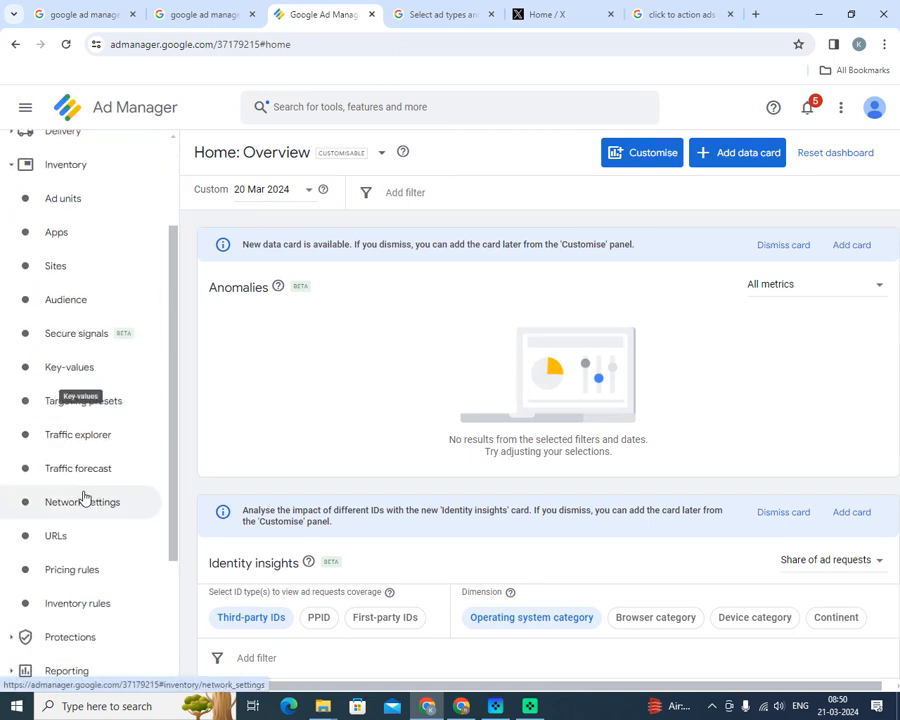
scroll("up", 3)
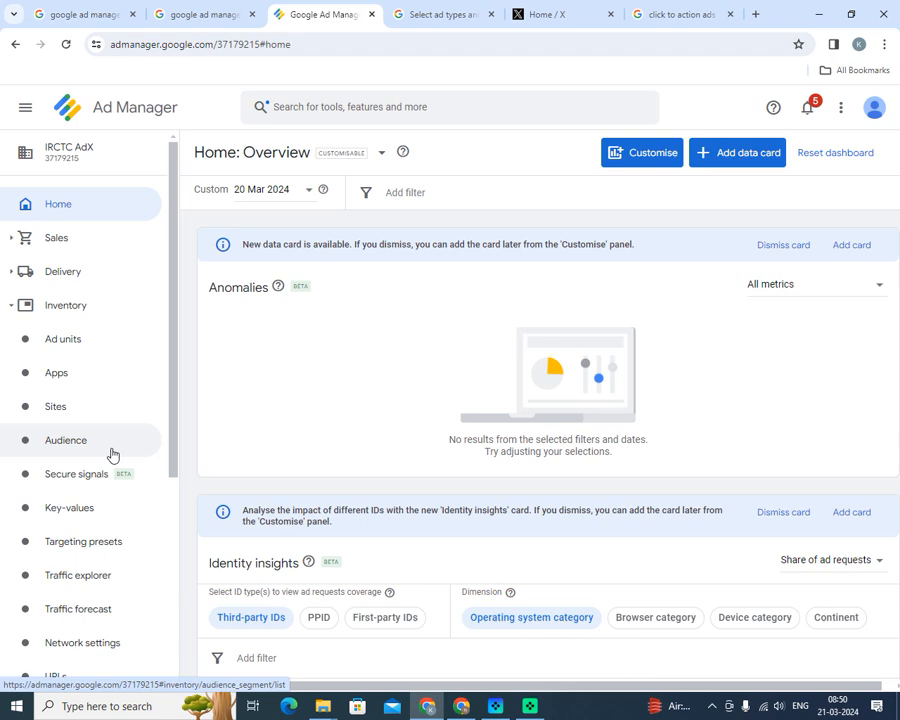
scroll("down", 3)
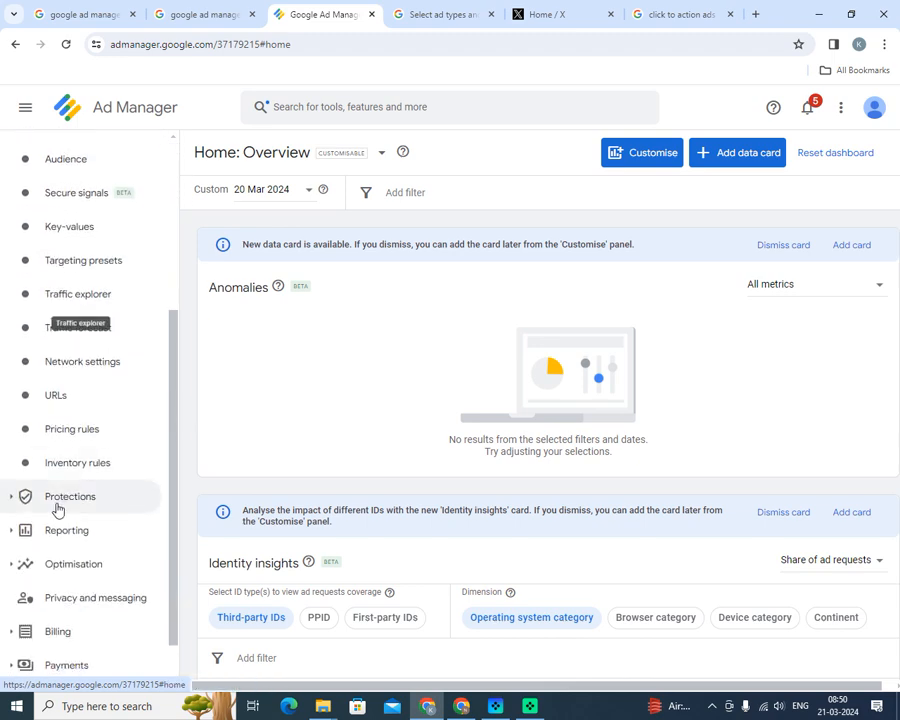
mouse_move(88, 488)
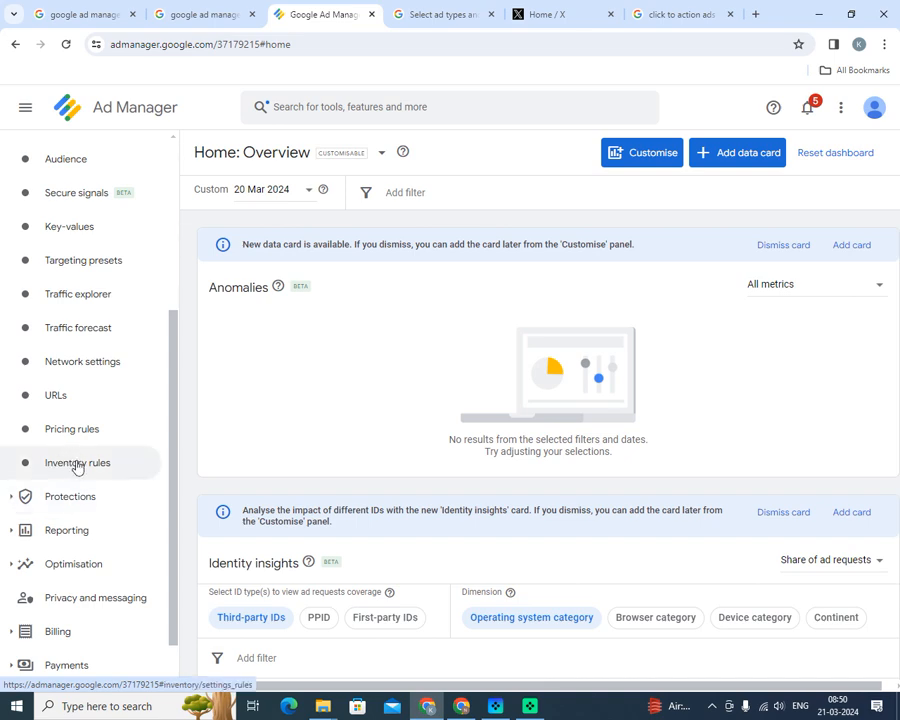
Show Inventory rules > Ad types and backup ads, listing Non Text Based Ads and Default rules
left_click(76, 462)
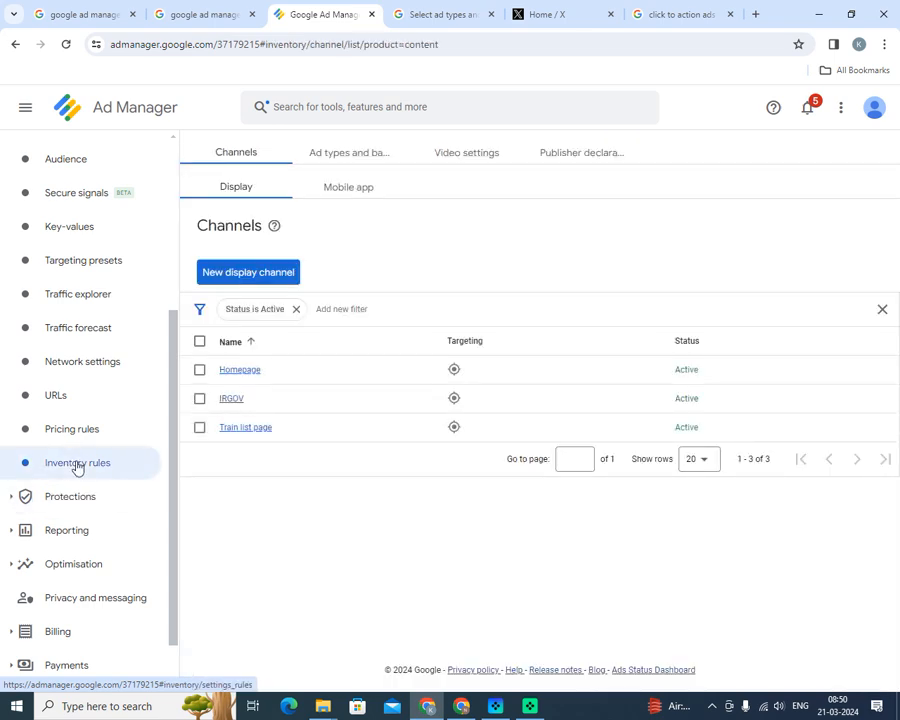
left_click(348, 152)
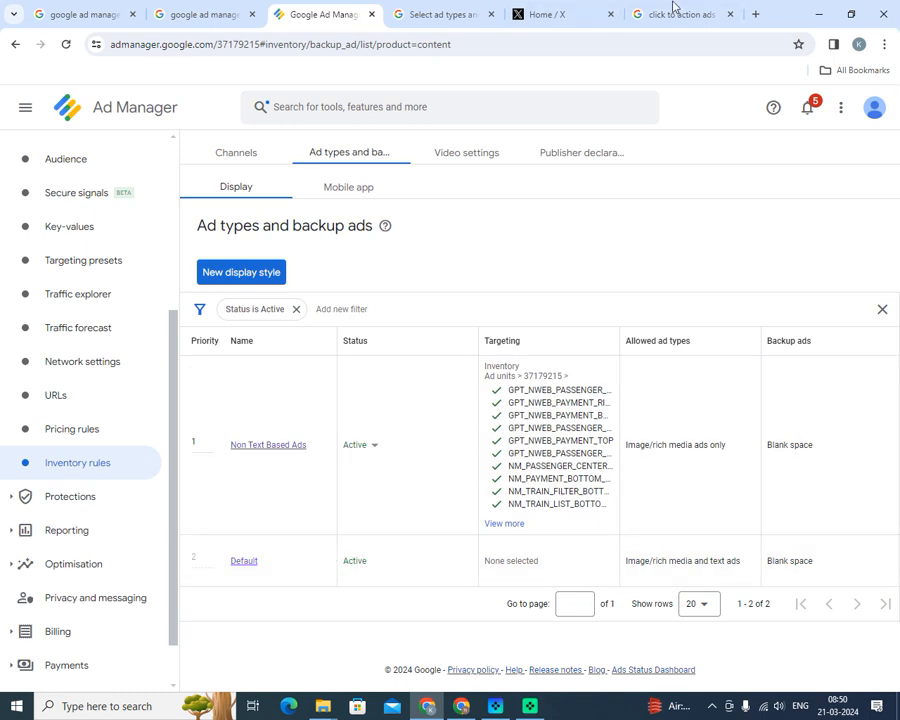
mouse_move(320, 220)
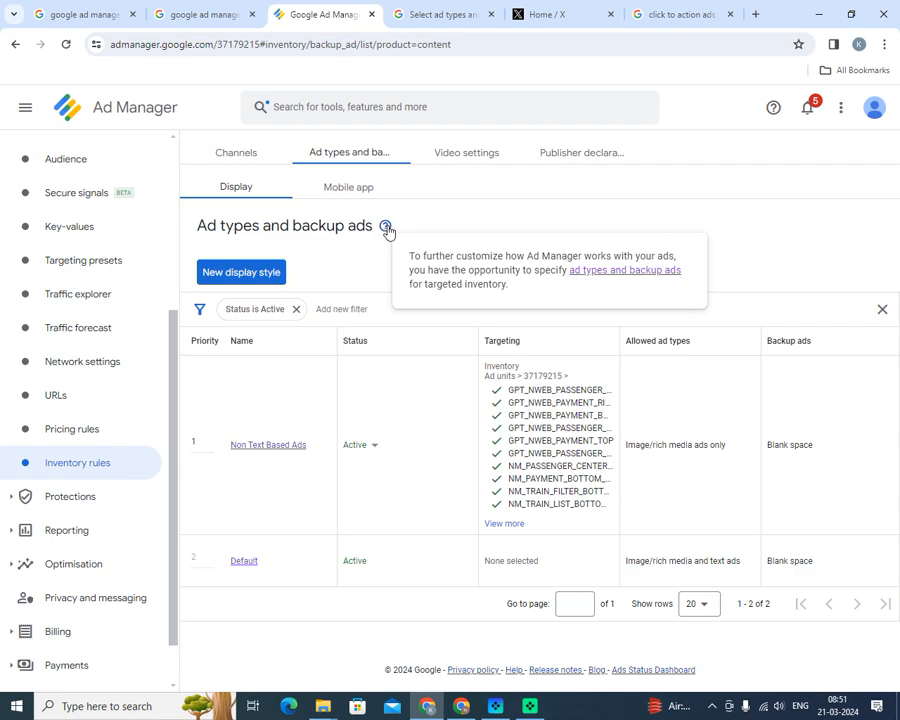
mouse_move(444, 14)
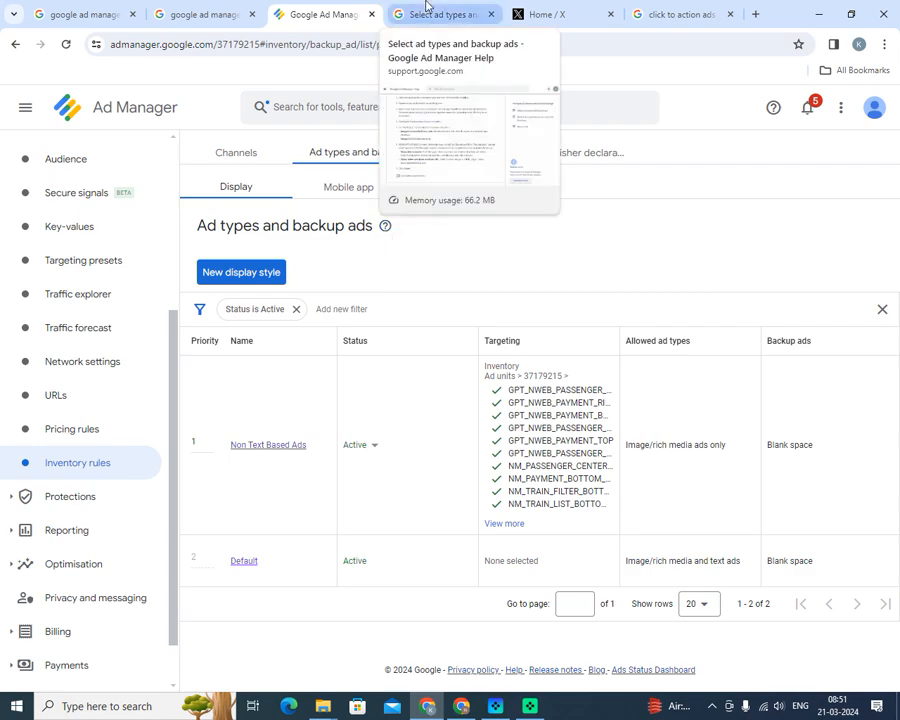
Read the 'Select ad types and backup ads' help article's introduction and setup steps
left_click(440, 14)
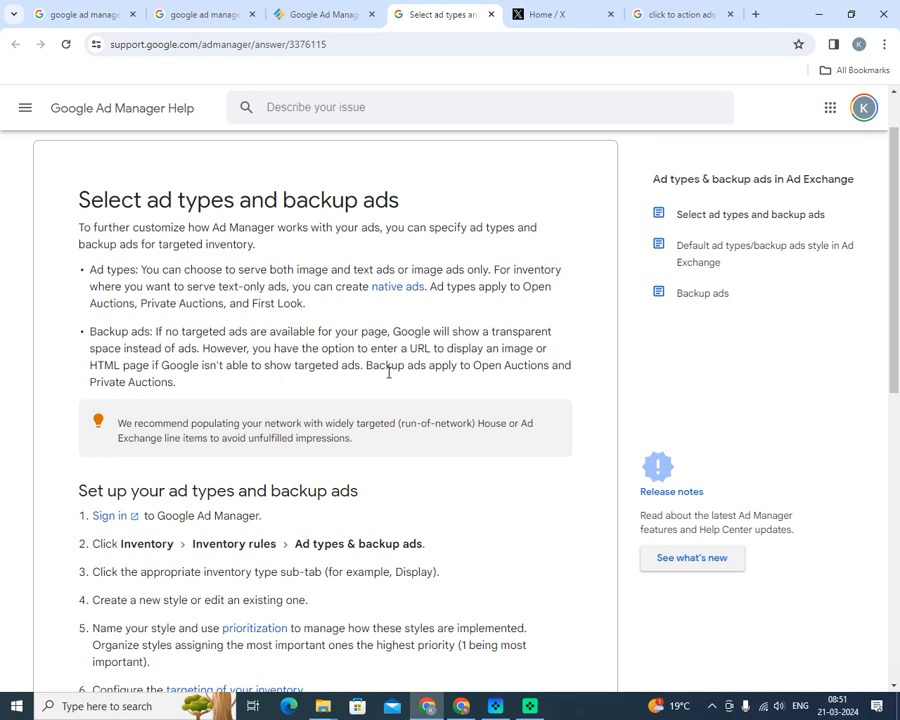
mouse_move(136, 322)
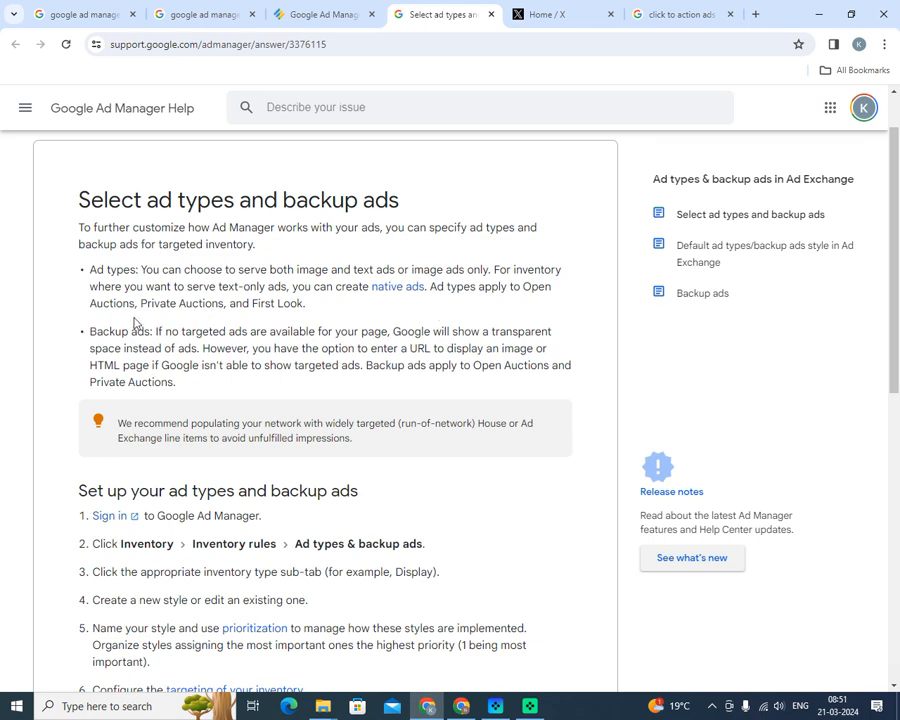
mouse_move(230, 286)
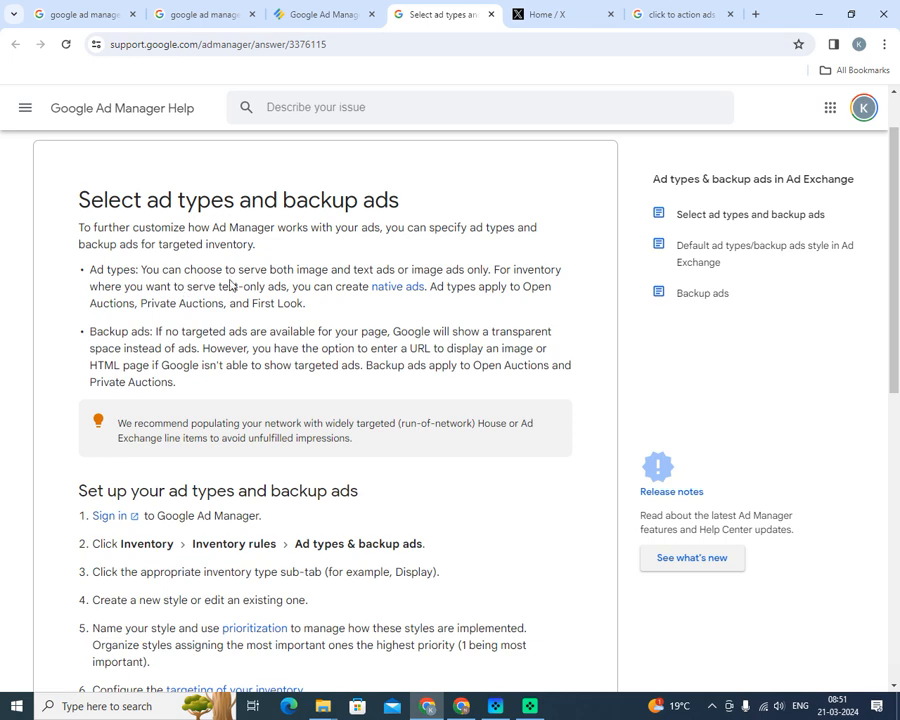
mouse_move(432, 272)
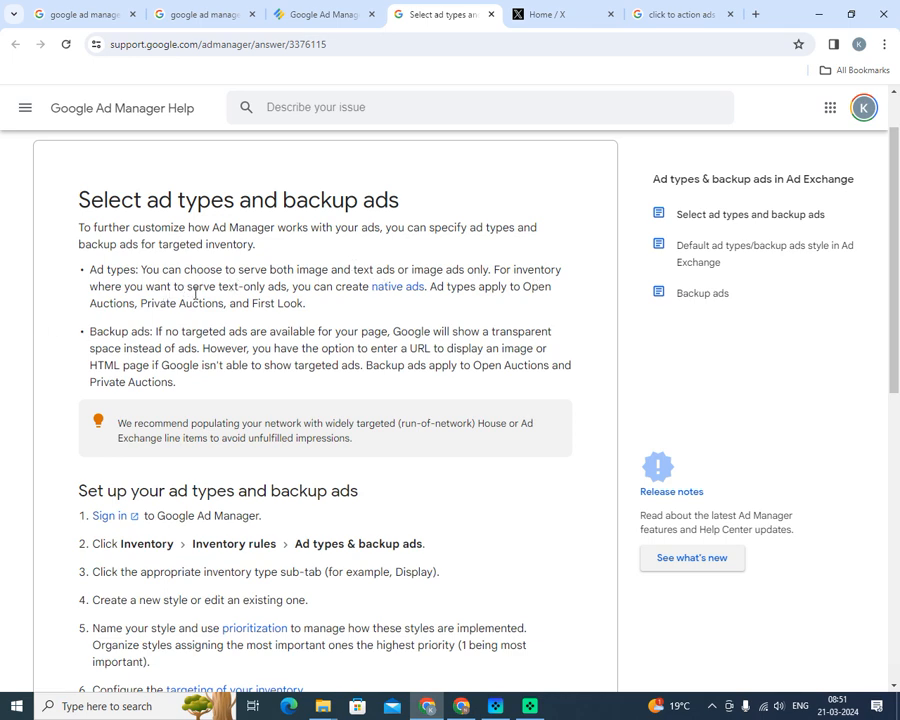
mouse_move(492, 302)
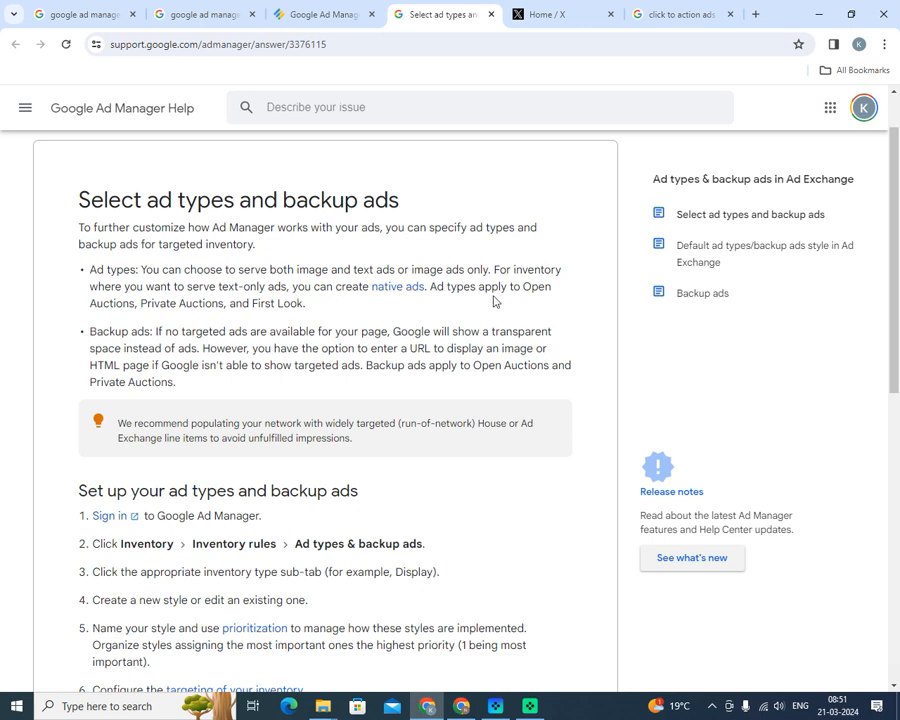
mouse_move(130, 310)
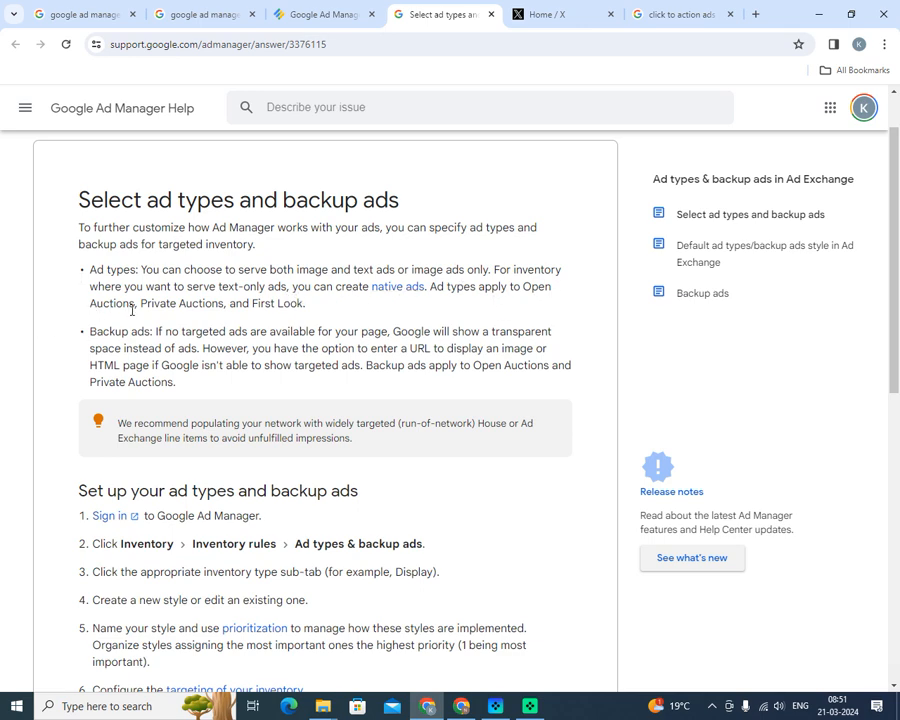
scroll("down", 3)
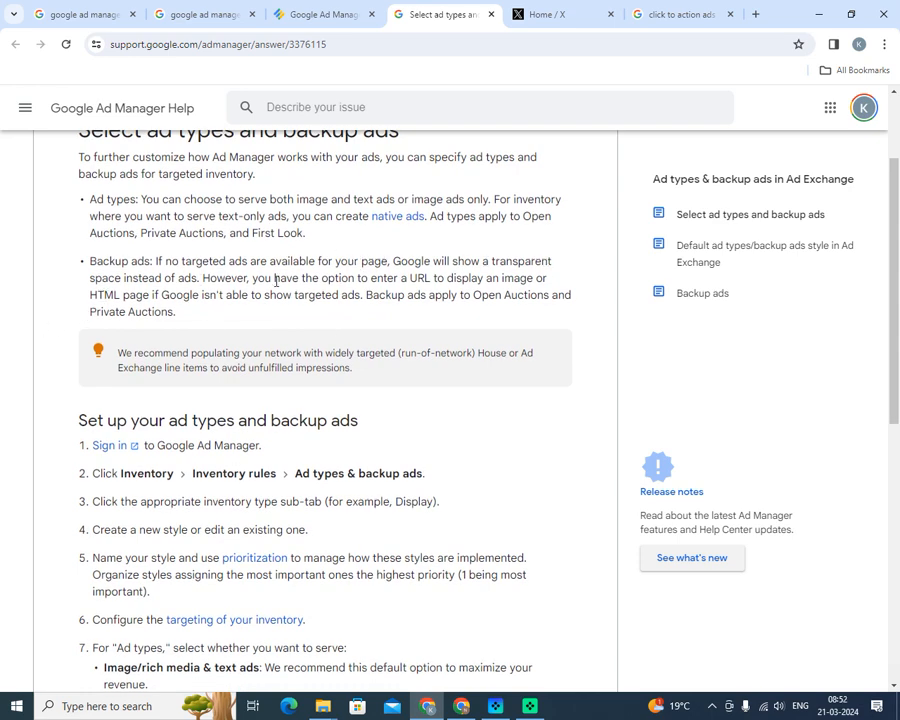
mouse_move(536, 292)
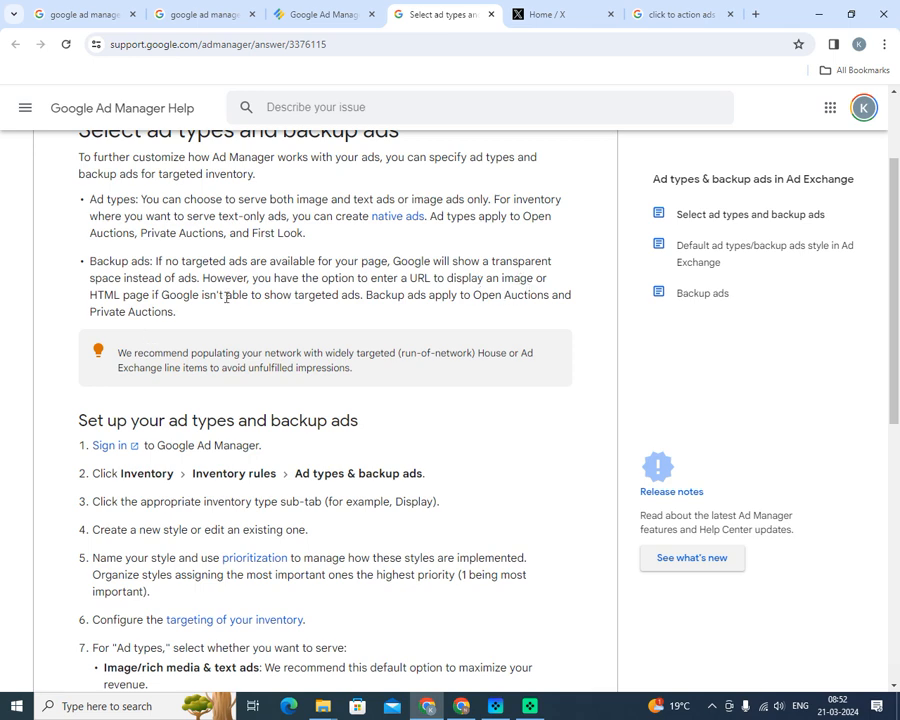
mouse_move(292, 320)
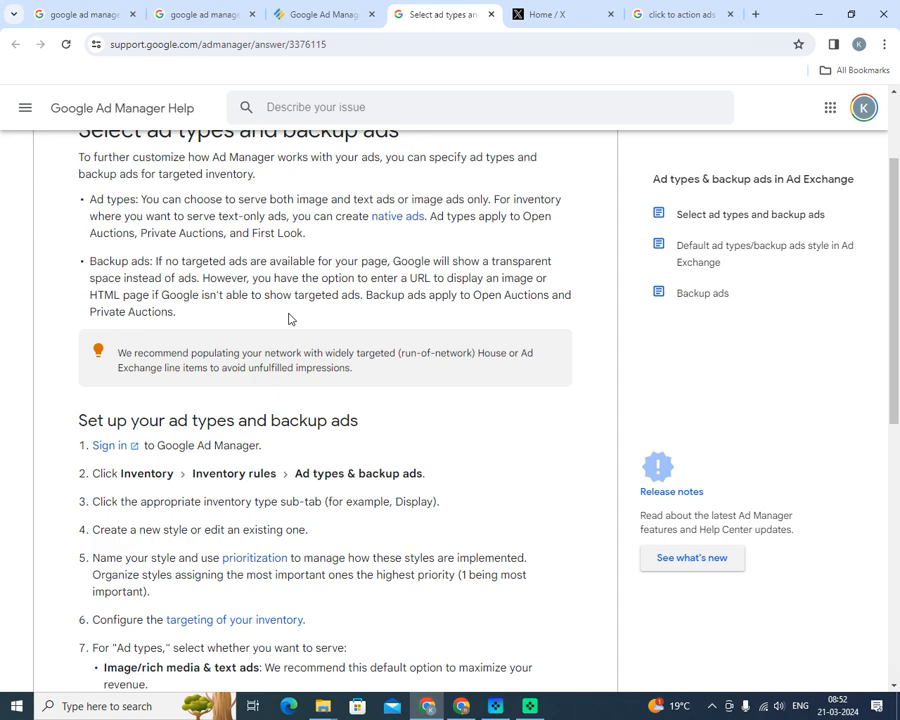
Read down the setup steps to the final Save step and prioritization link
scroll("down", 3)
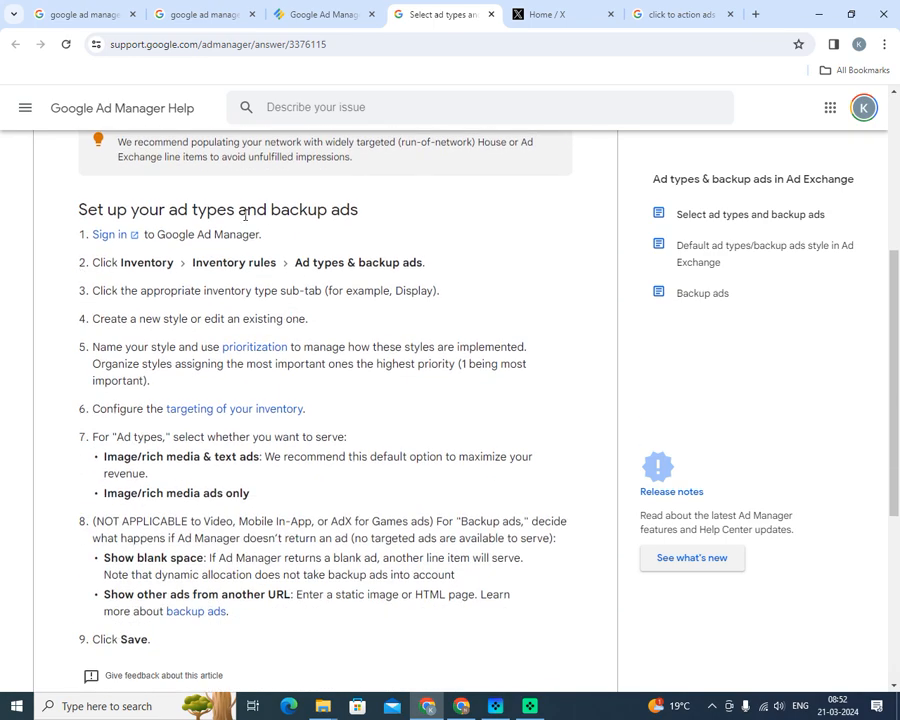
mouse_move(284, 280)
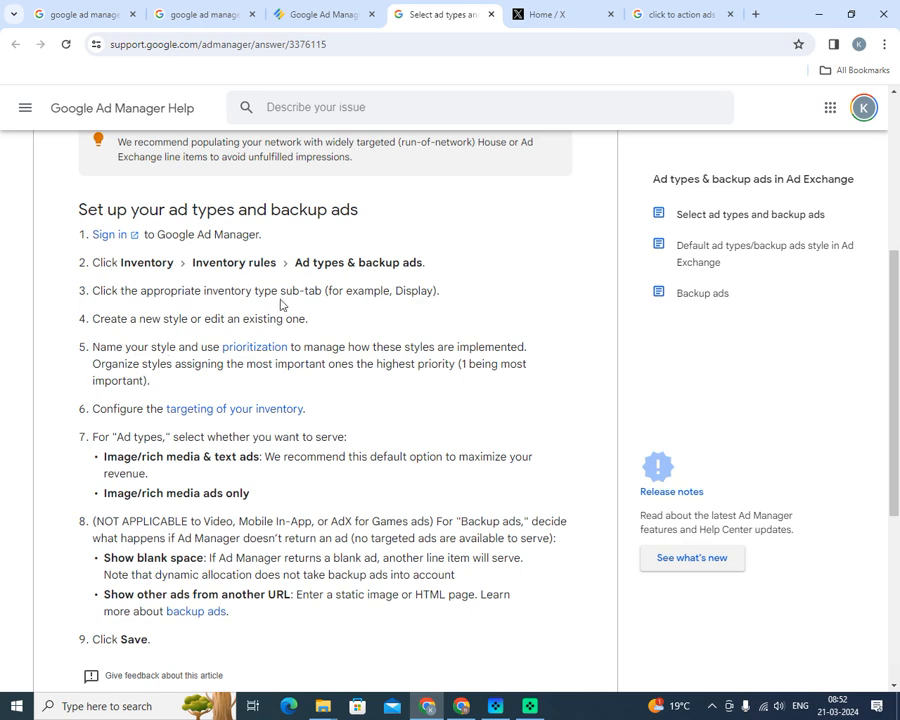
mouse_move(190, 360)
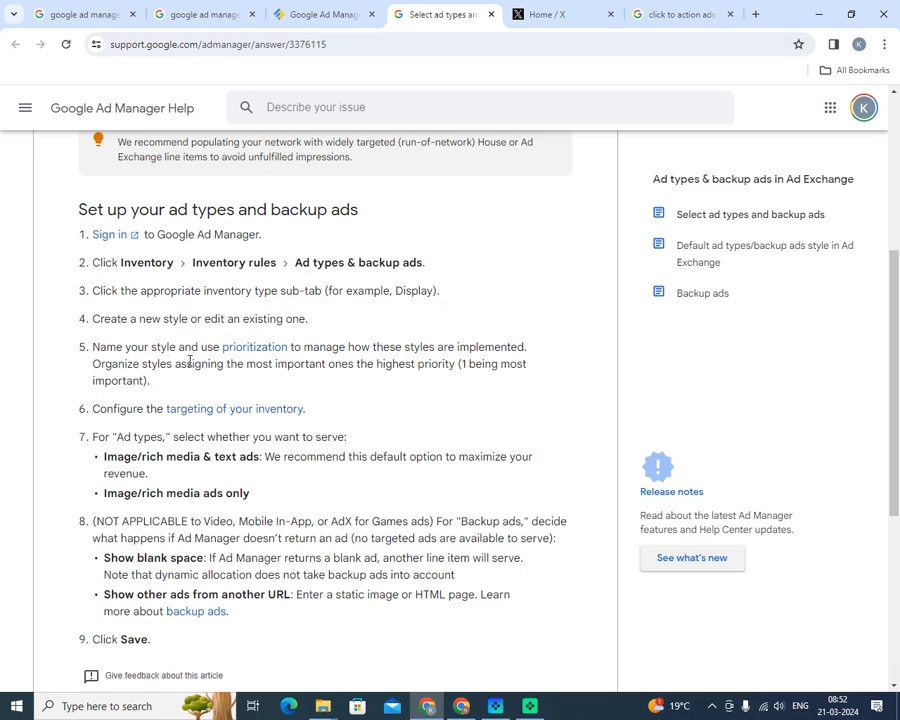
mouse_move(296, 336)
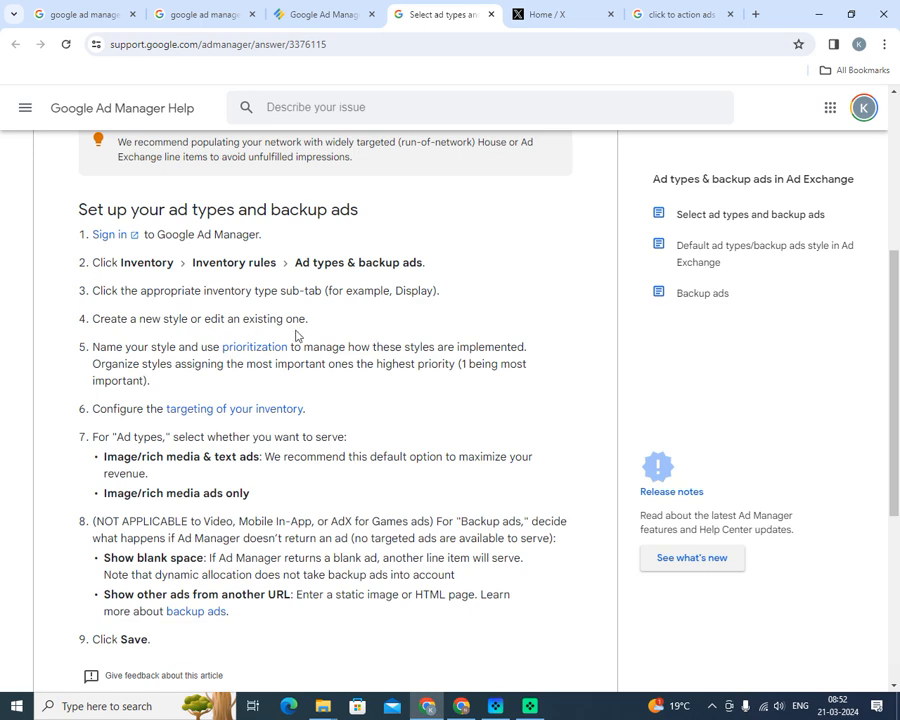
mouse_move(186, 386)
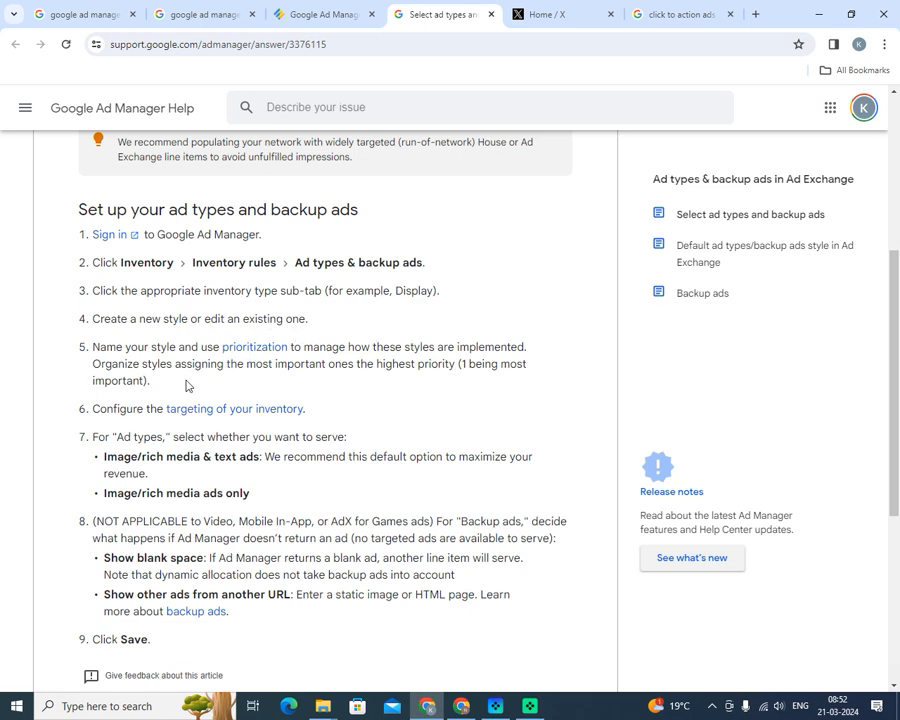
mouse_move(344, 360)
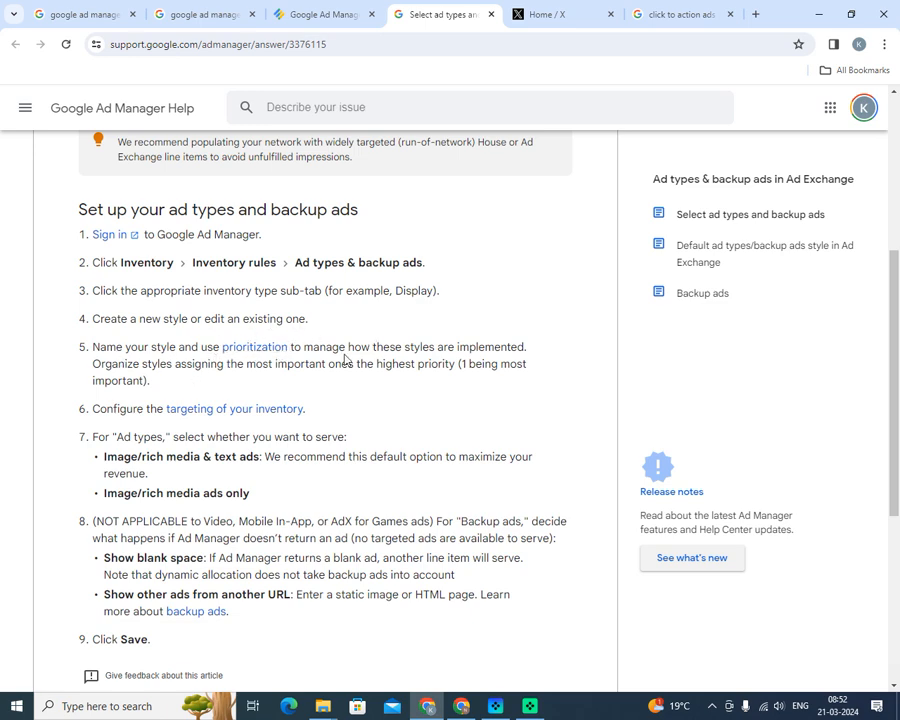
mouse_move(728, 368)
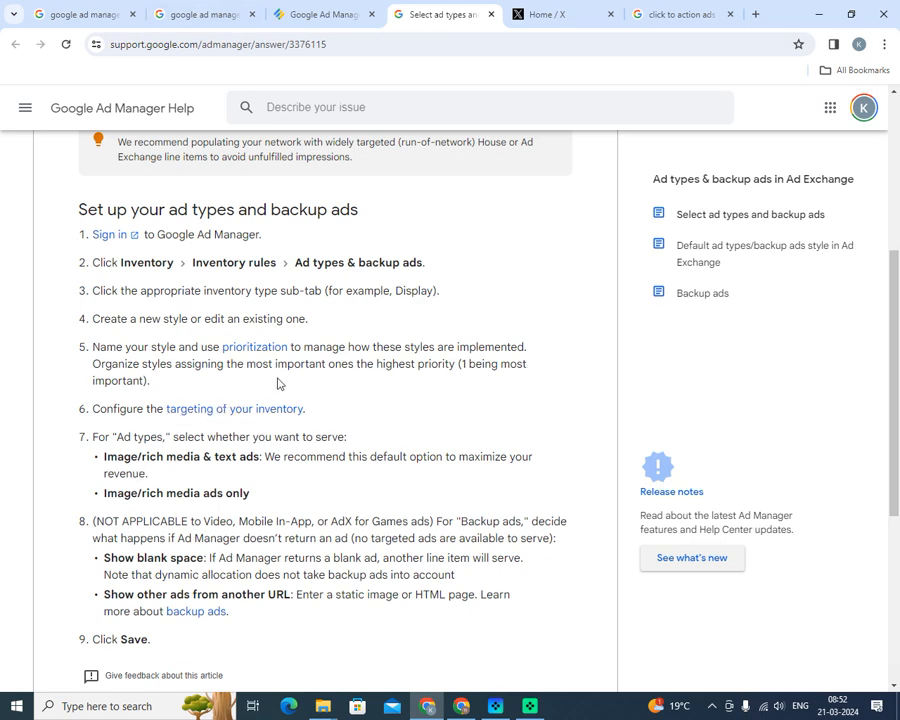
scroll("down", 3)
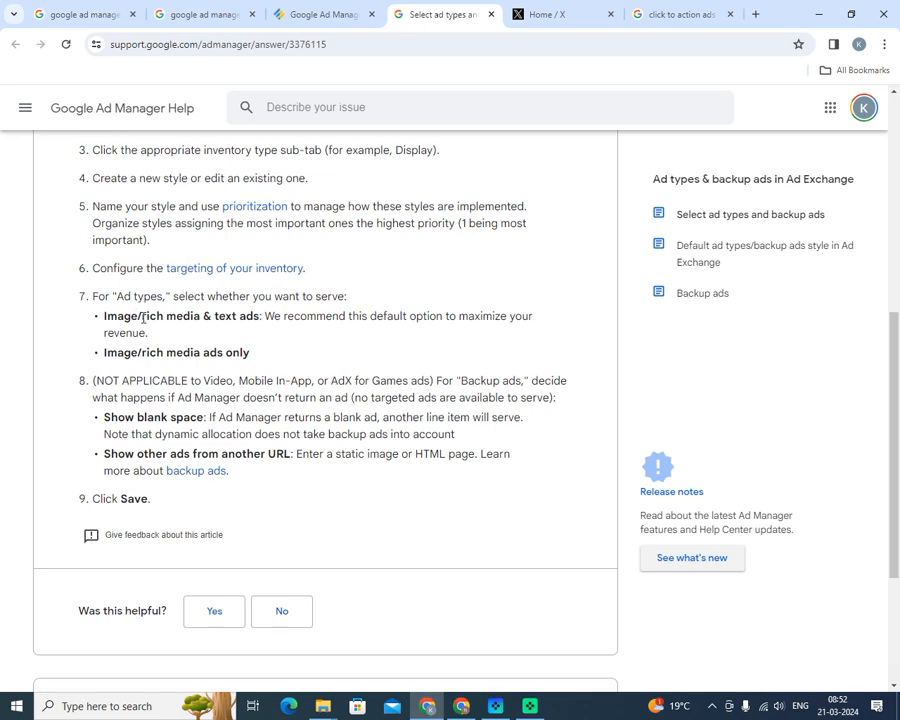
mouse_move(234, 268)
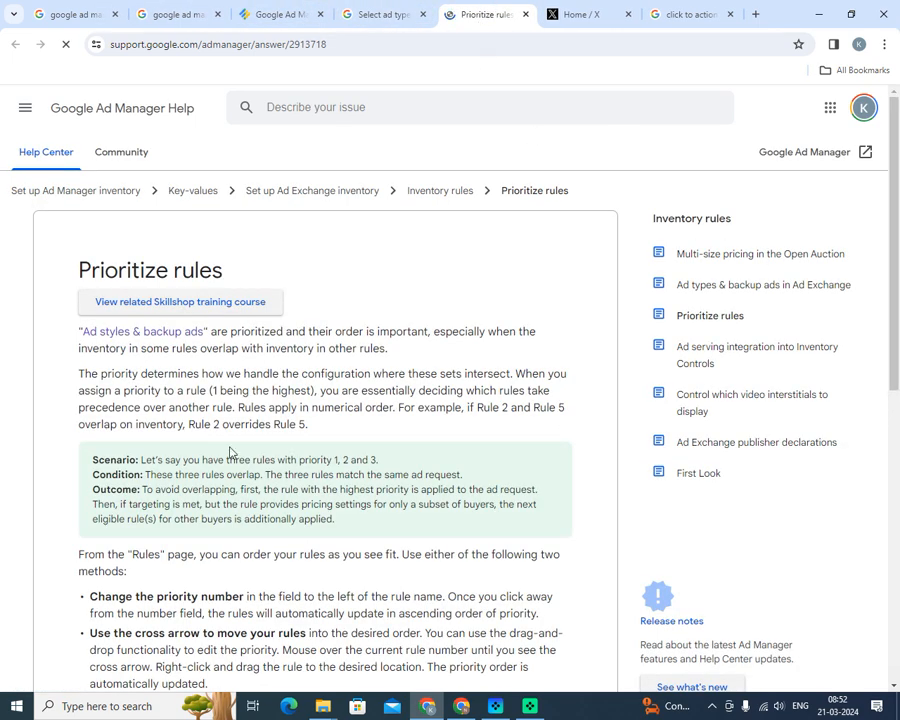
Read the Prioritize rules best practices, then return to the ad types article tab
scroll("down", 3)
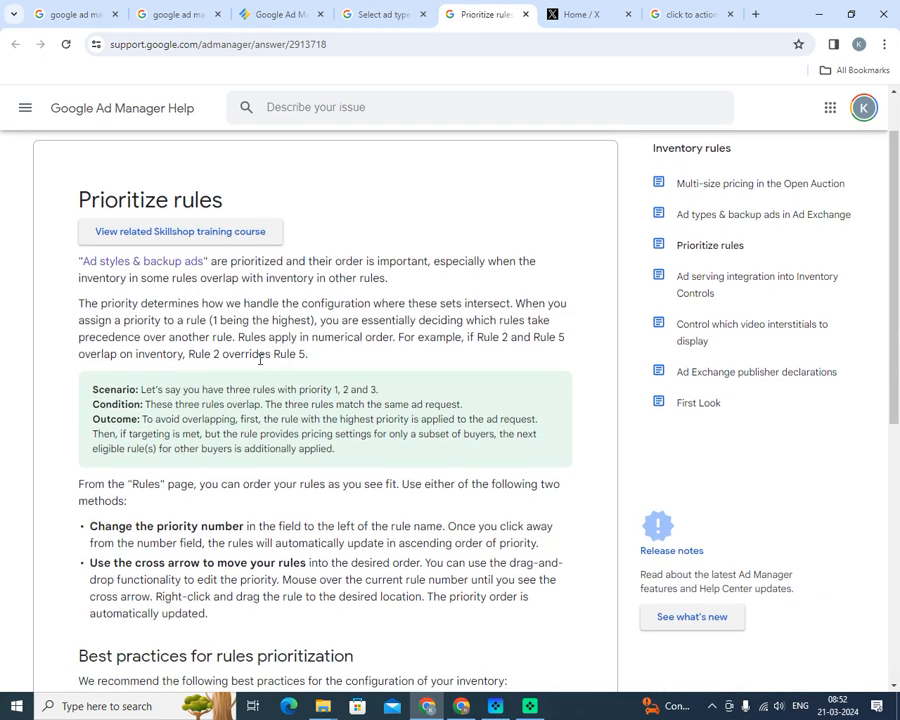
scroll("down", 3)
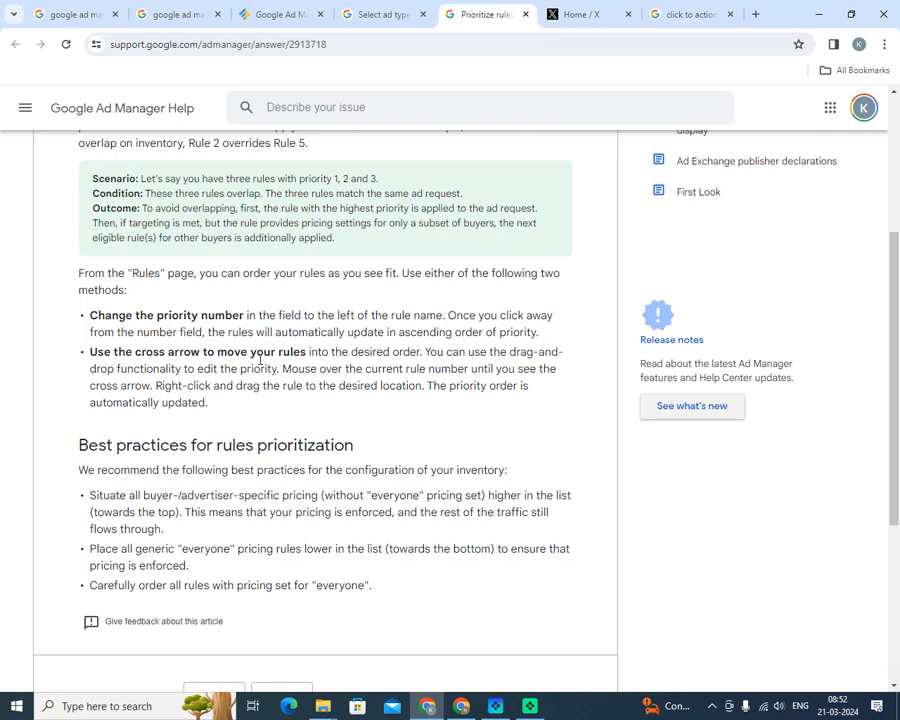
left_click(380, 14)
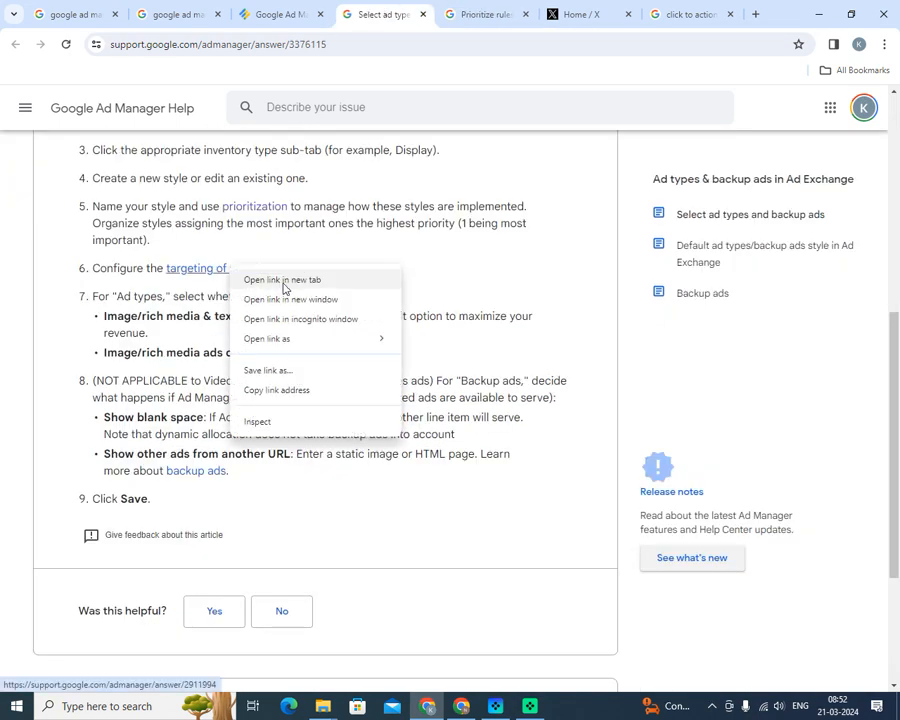
Read the Targeting in protections article in a new tab through multi-size request blocks
left_click(284, 280)
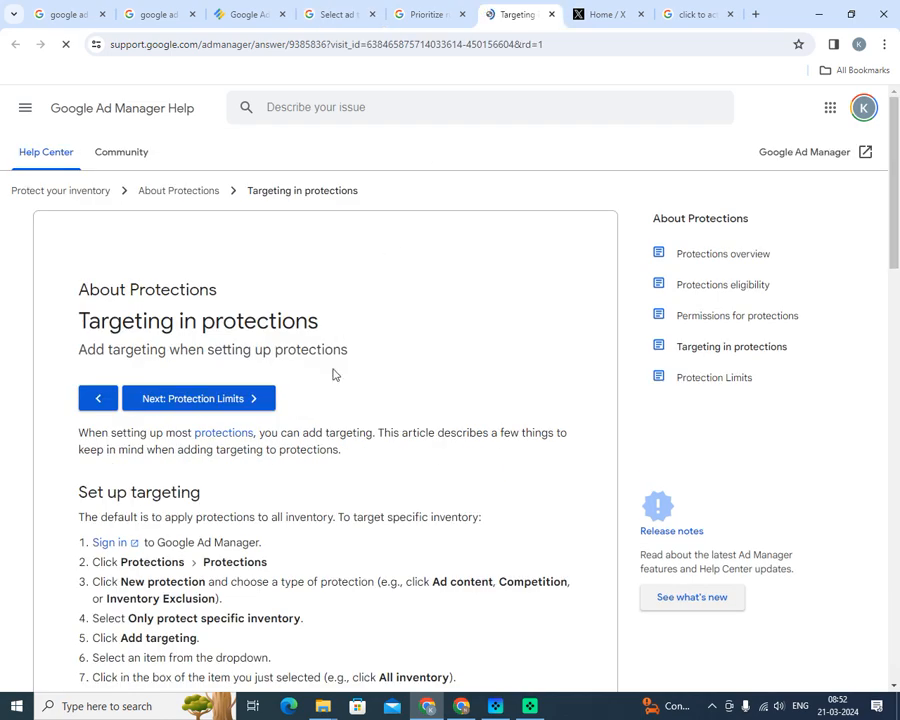
scroll("down", 3)
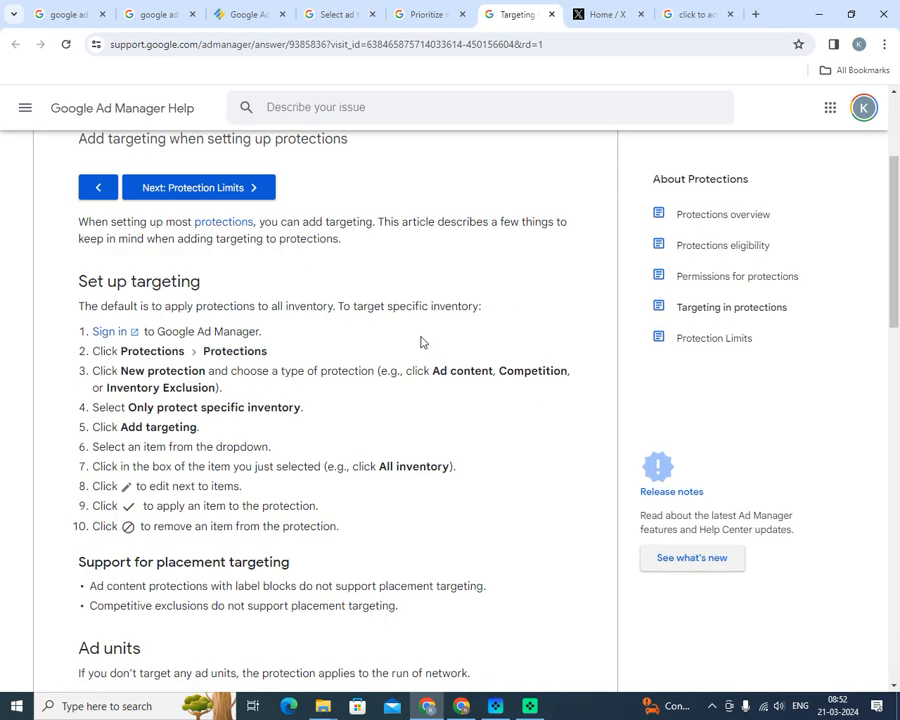
mouse_move(164, 366)
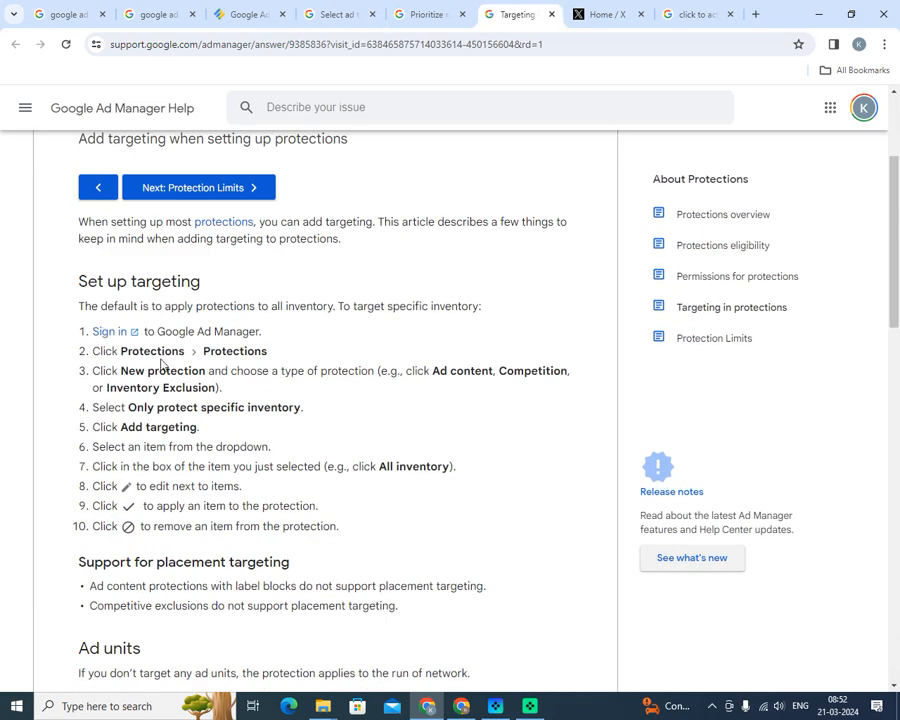
mouse_move(228, 424)
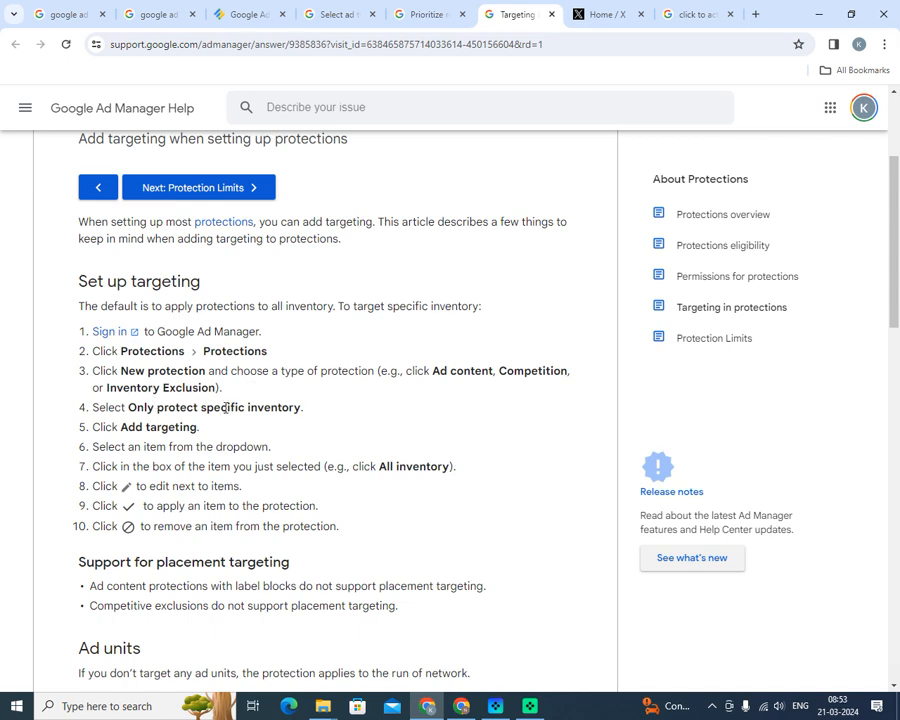
scroll("down", 3)
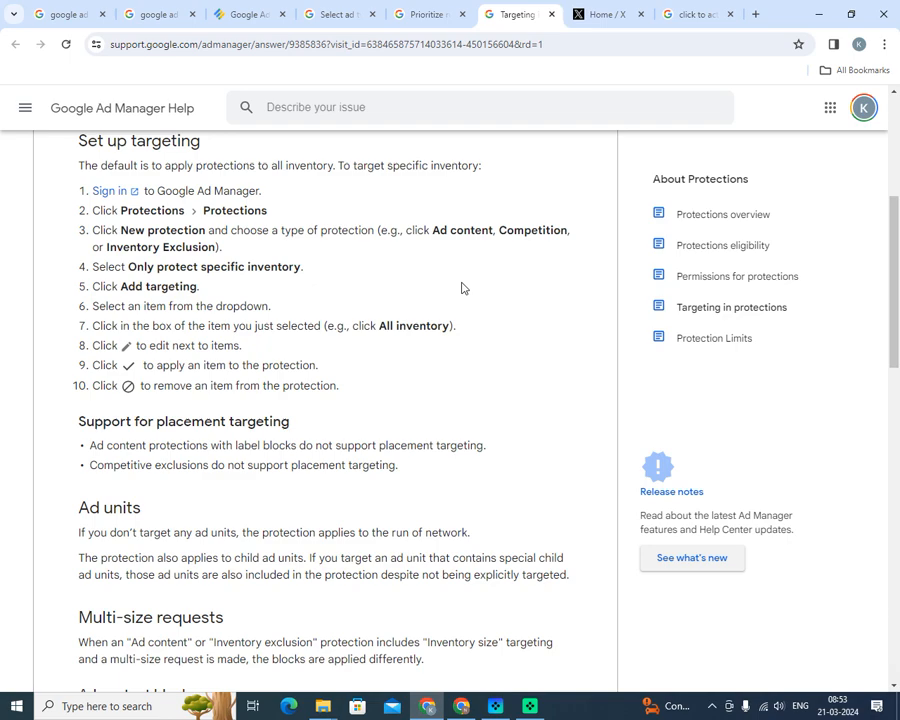
mouse_move(212, 444)
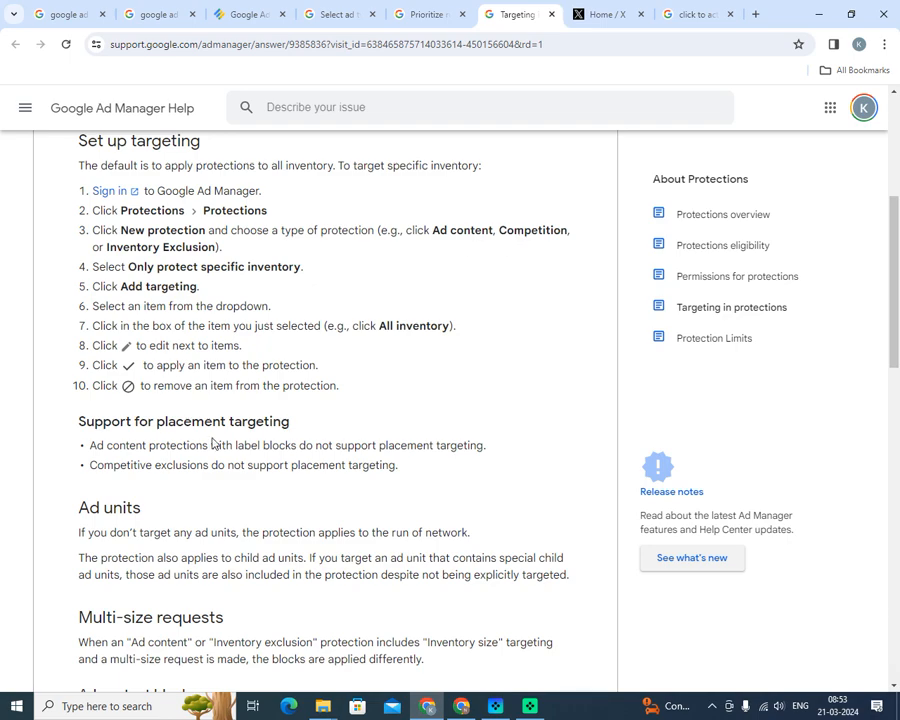
scroll("down", 3)
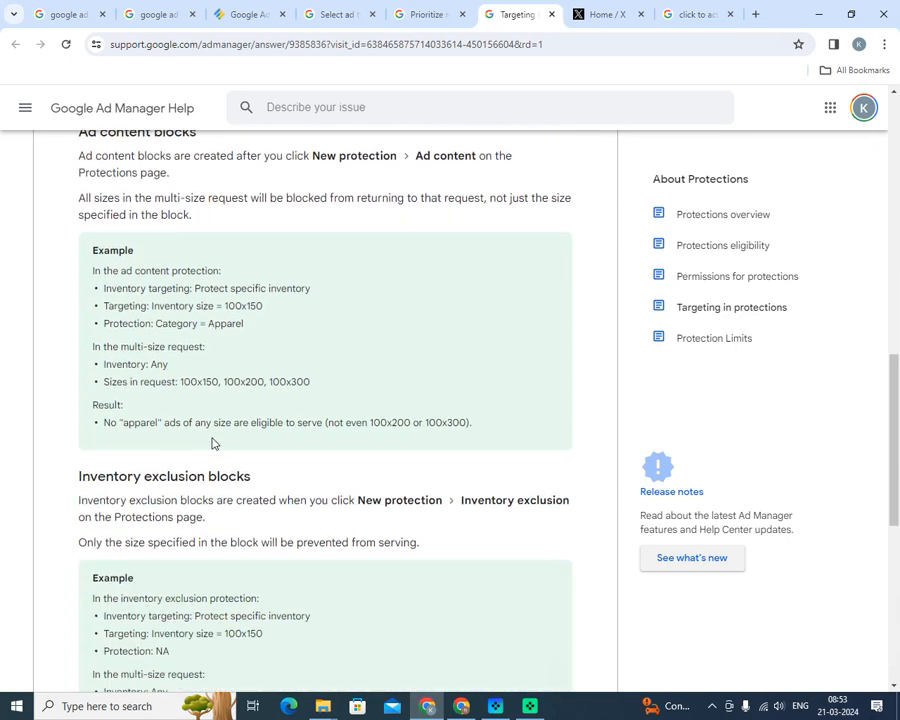
scroll("down", 3)
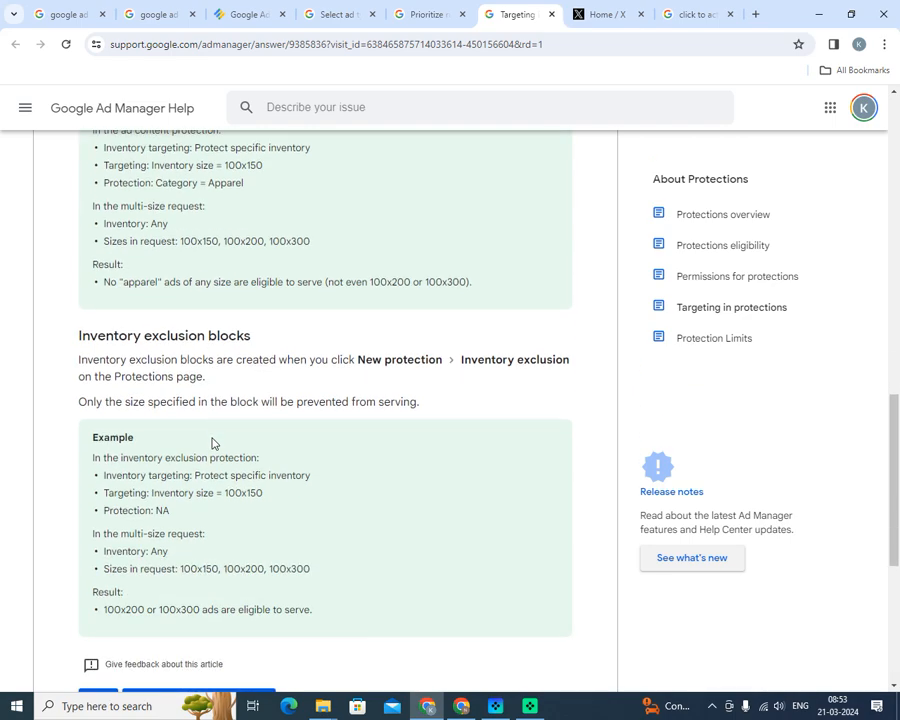
scroll("up", 3)
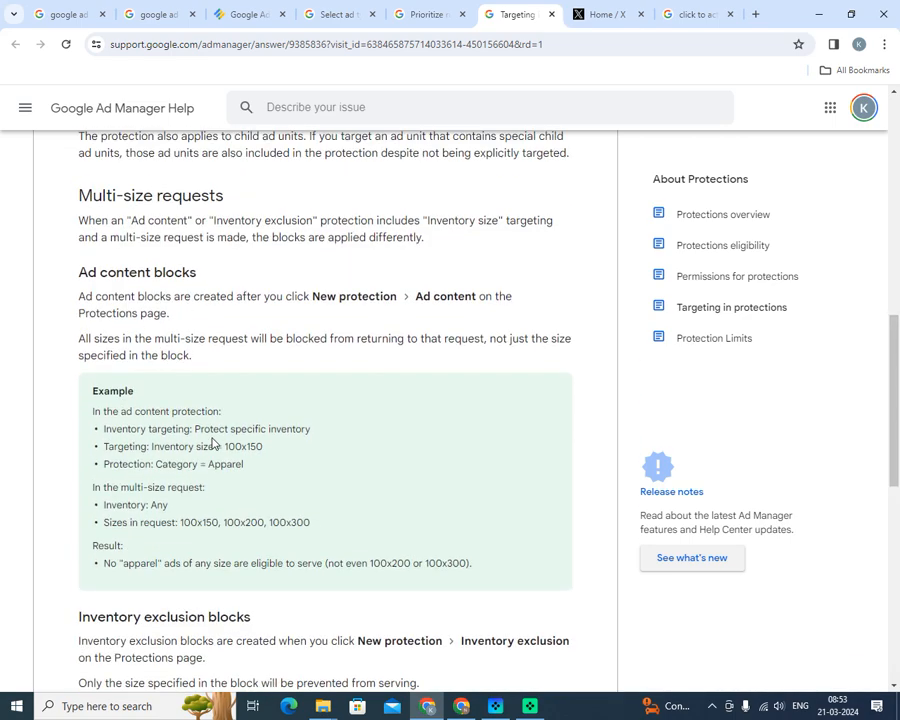
scroll("down", 3)
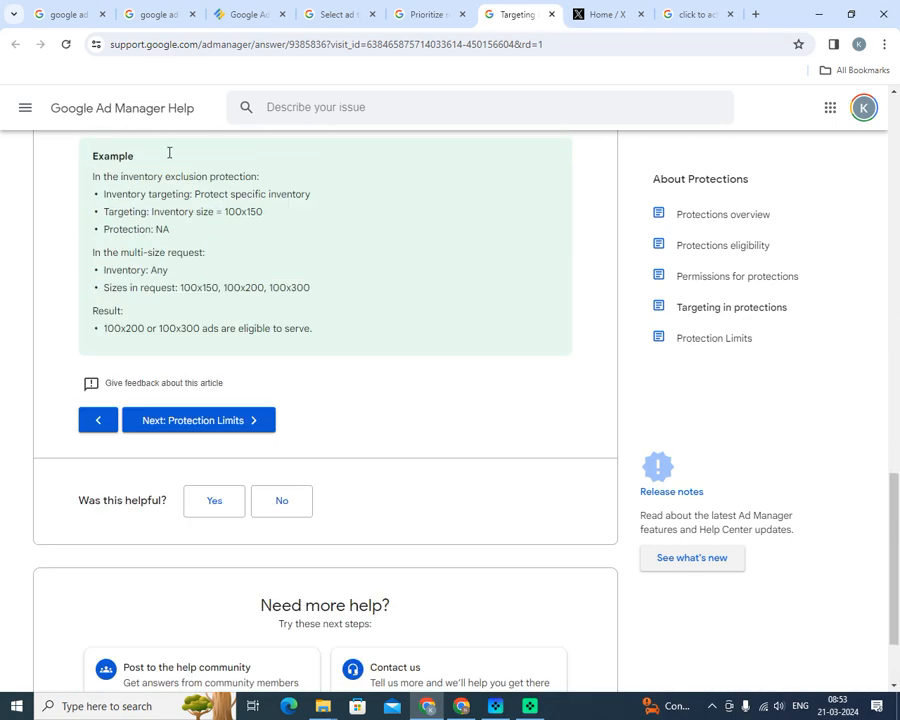
Return to the Select ad types article showing its final setup steps
left_click(424, 14)
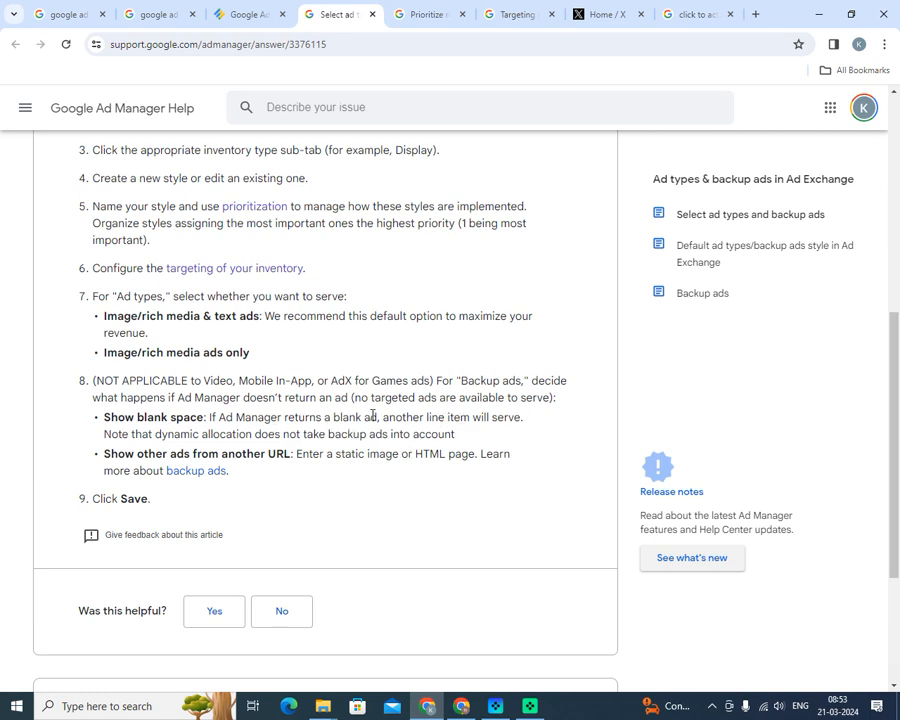
mouse_move(320, 444)
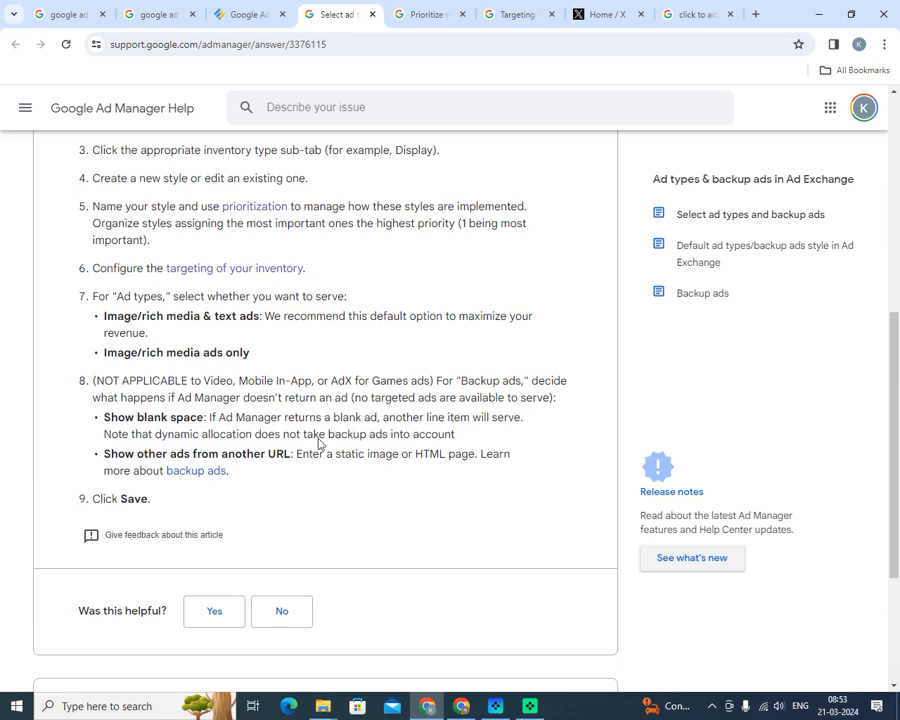
mouse_move(386, 472)
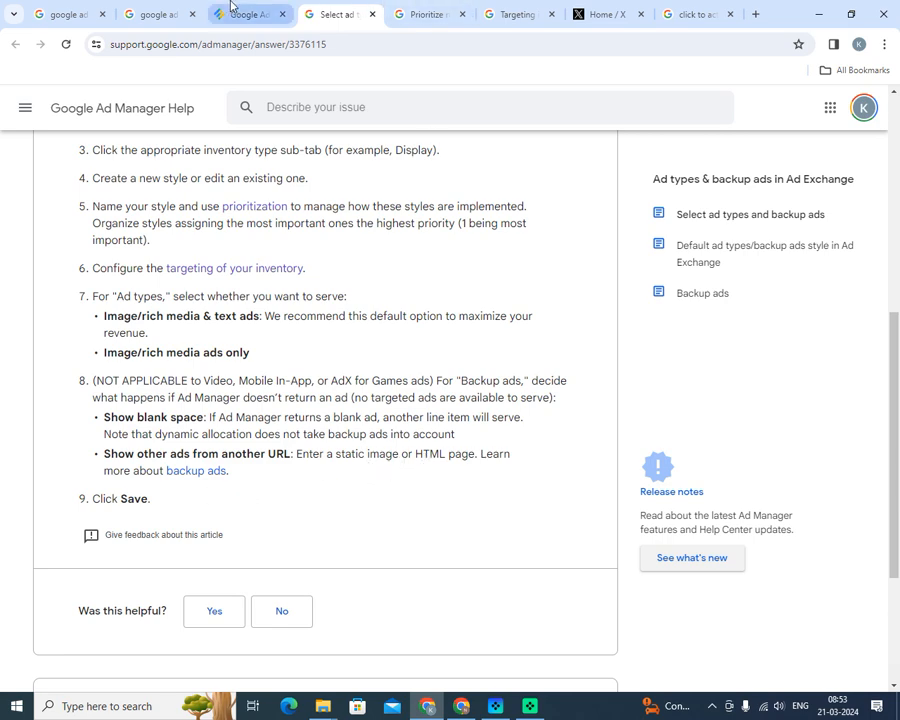
left_click(244, 14)
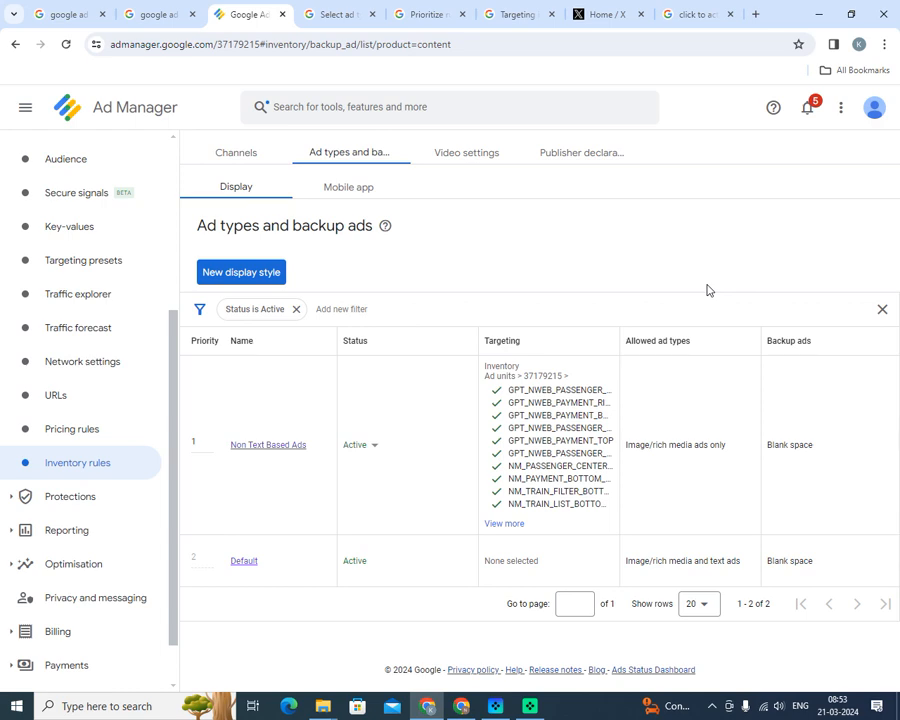
mouse_move(528, 334)
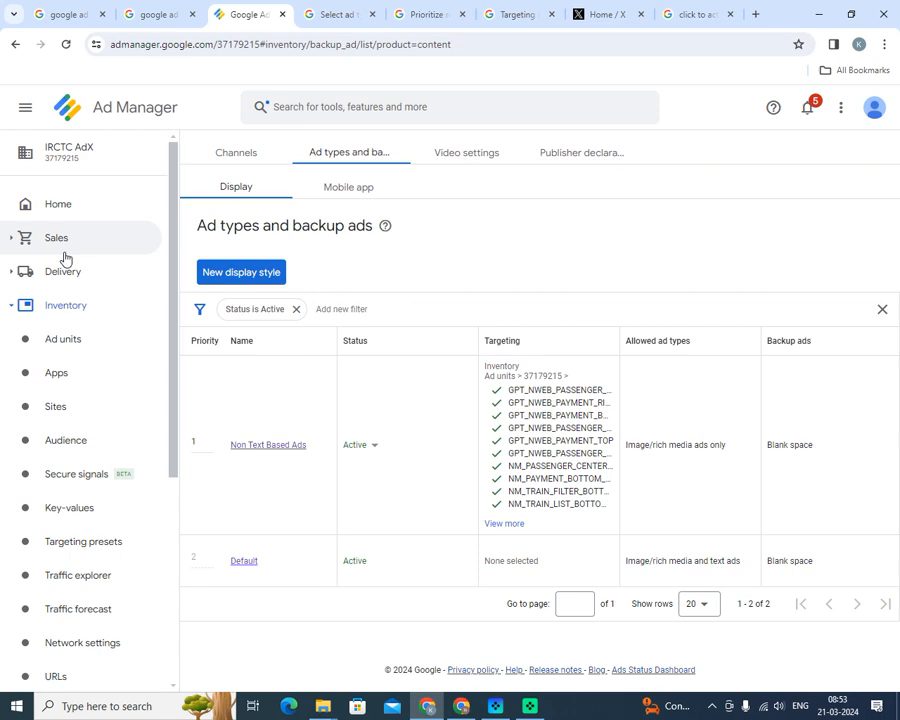
scroll("down", 3)
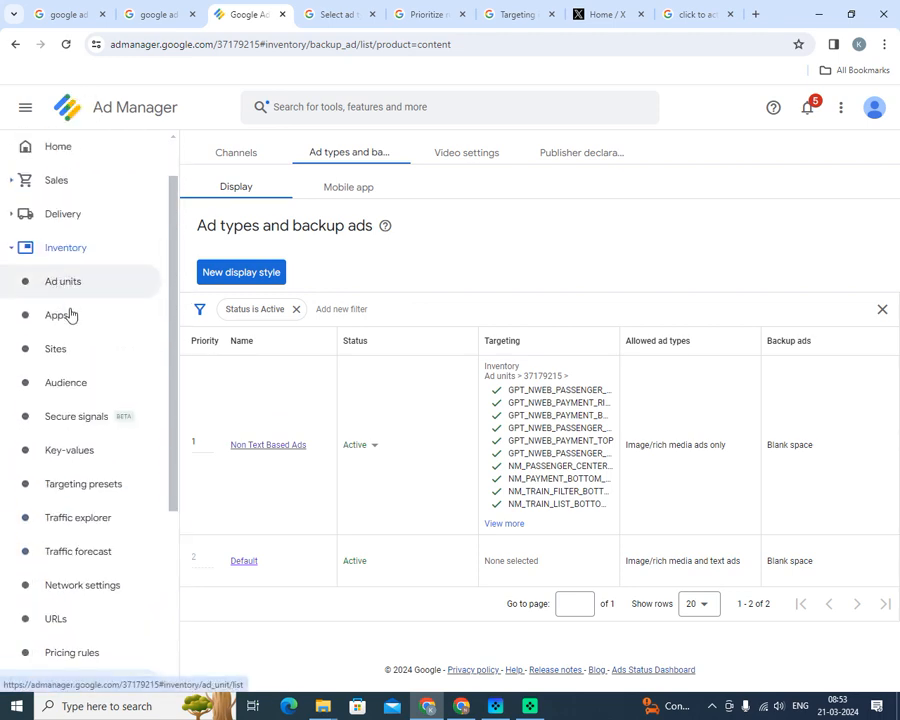
scroll("down", 3)
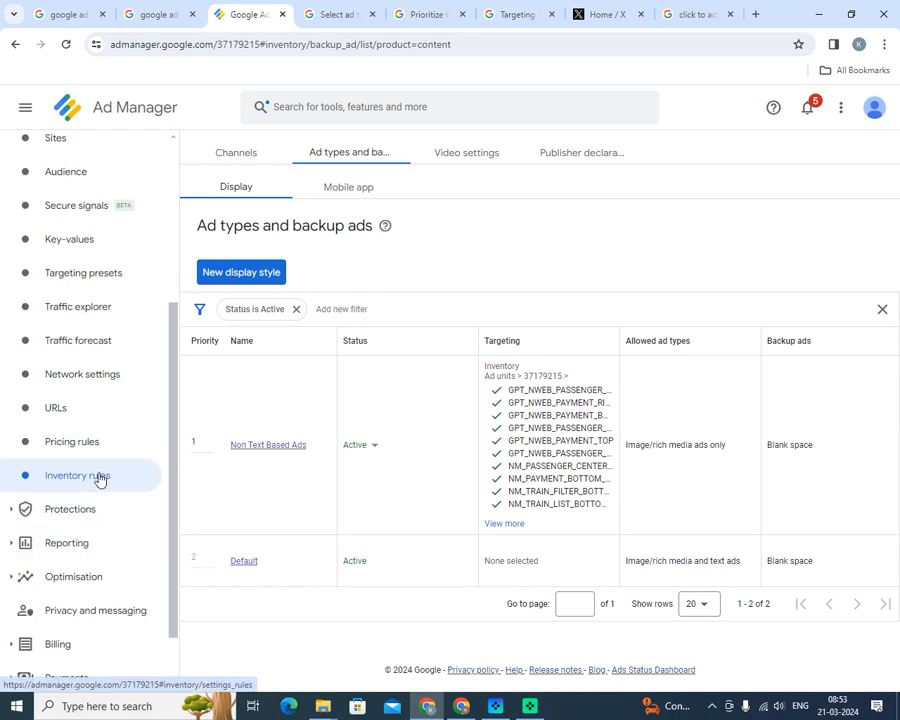
left_click(236, 152)
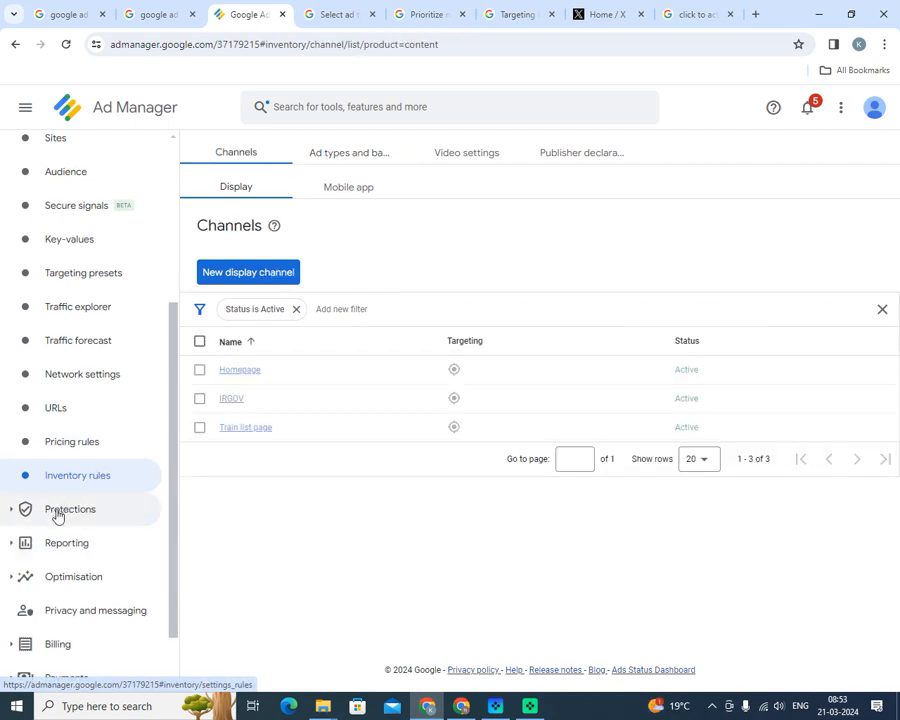
mouse_move(348, 152)
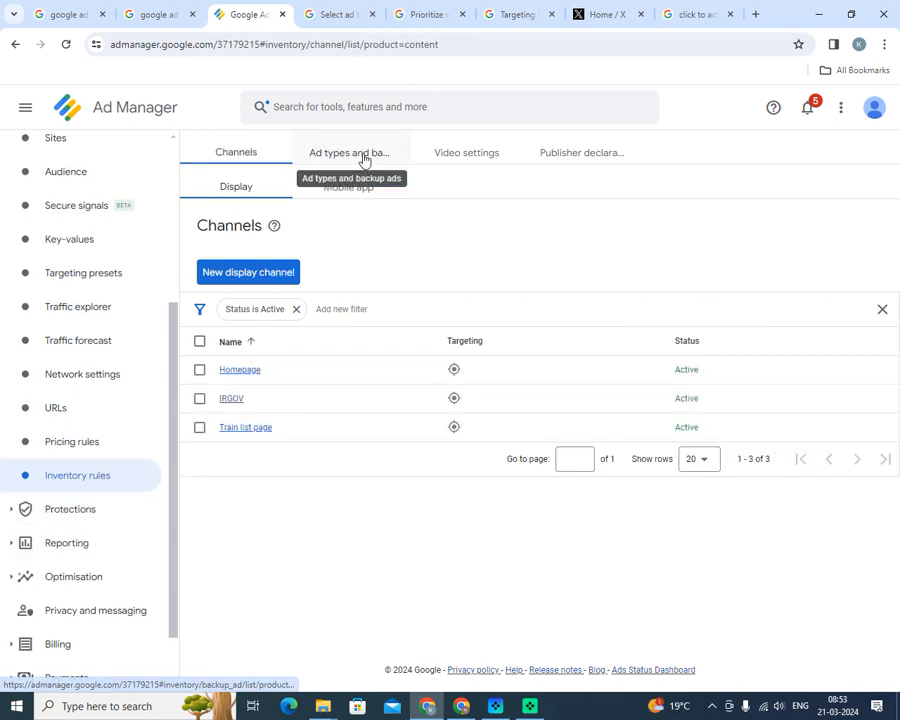
left_click(348, 152)
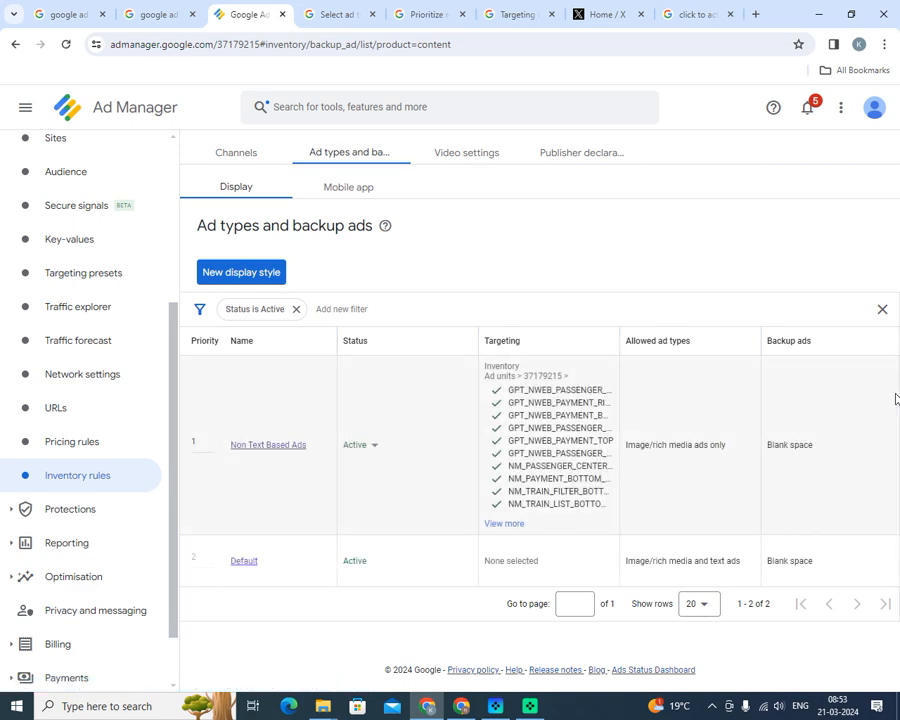
mouse_move(194, 502)
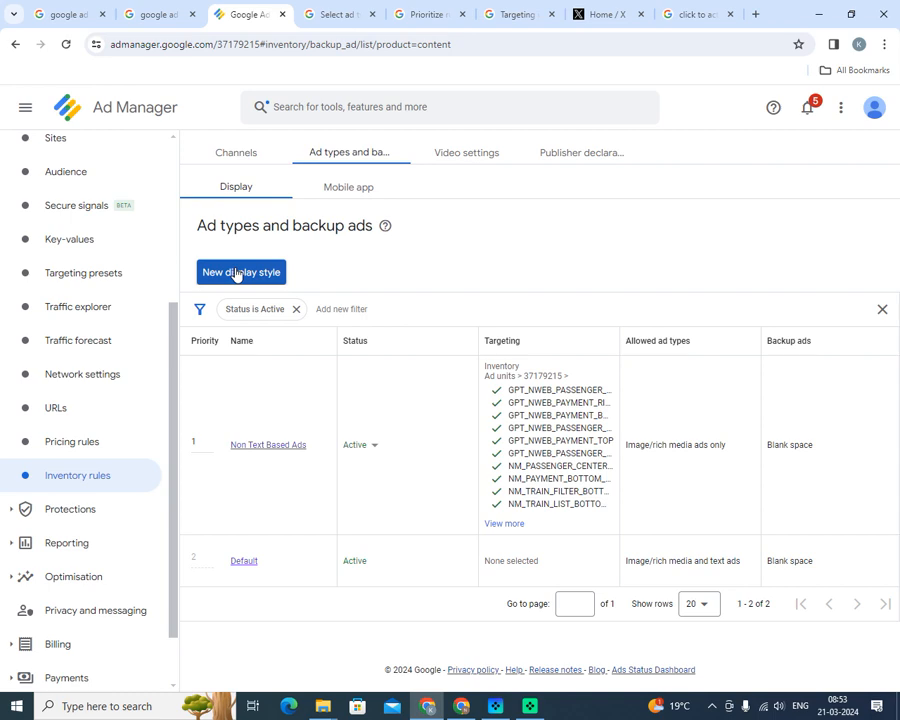
Start a new display style set to 'Image/rich media ads only', then close it unsaved
left_click(240, 272)
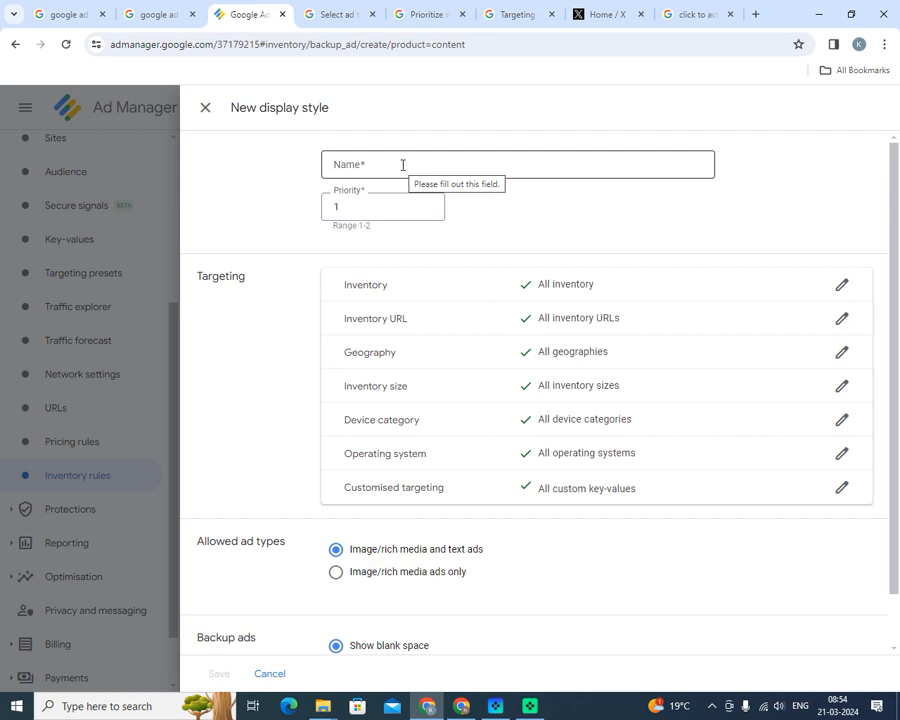
mouse_move(440, 164)
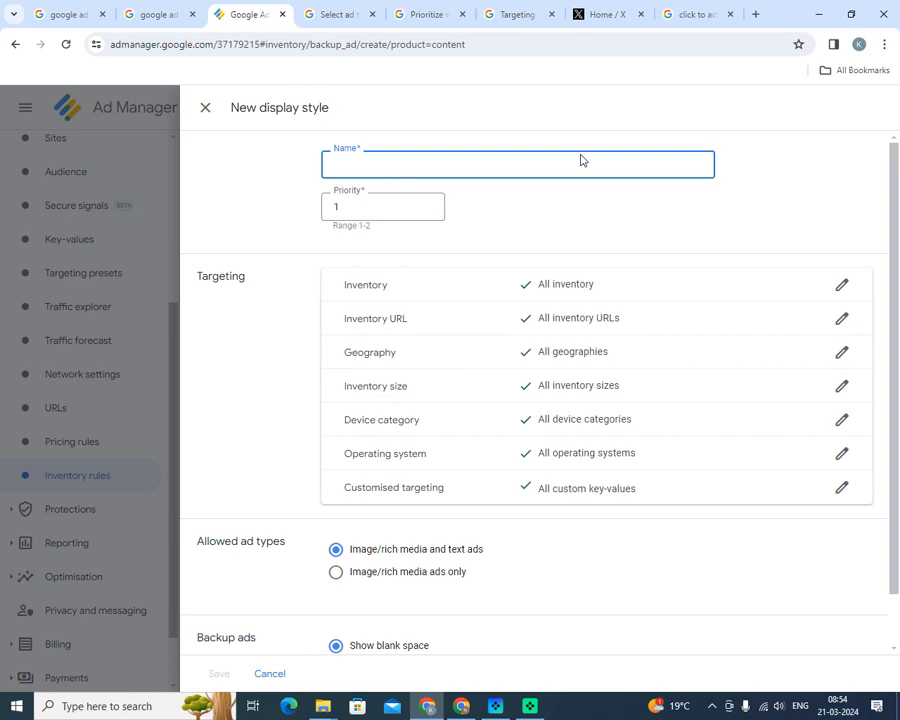
mouse_move(204, 108)
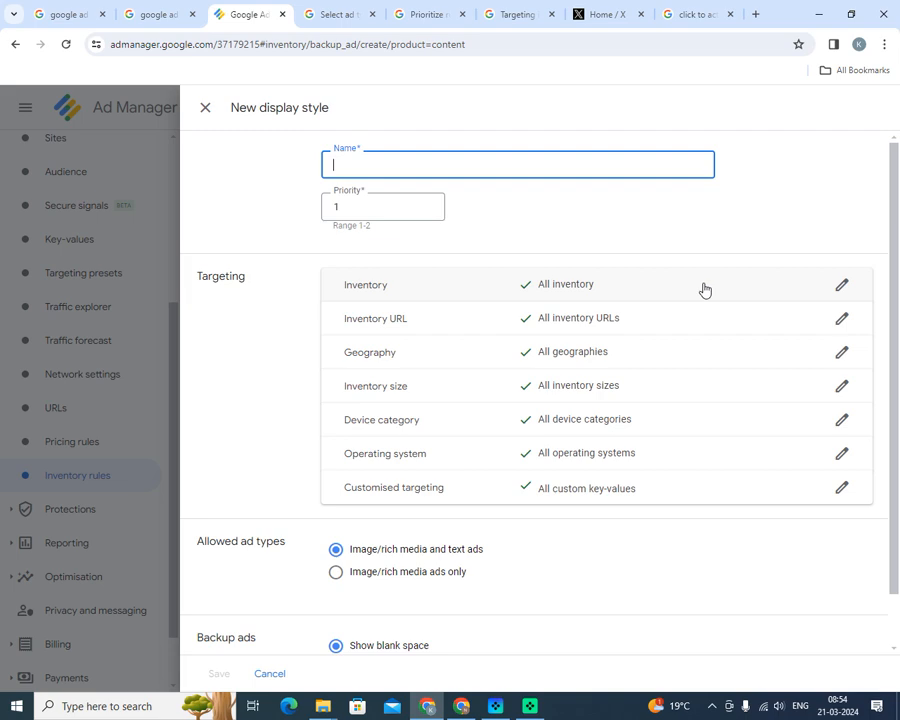
mouse_move(638, 318)
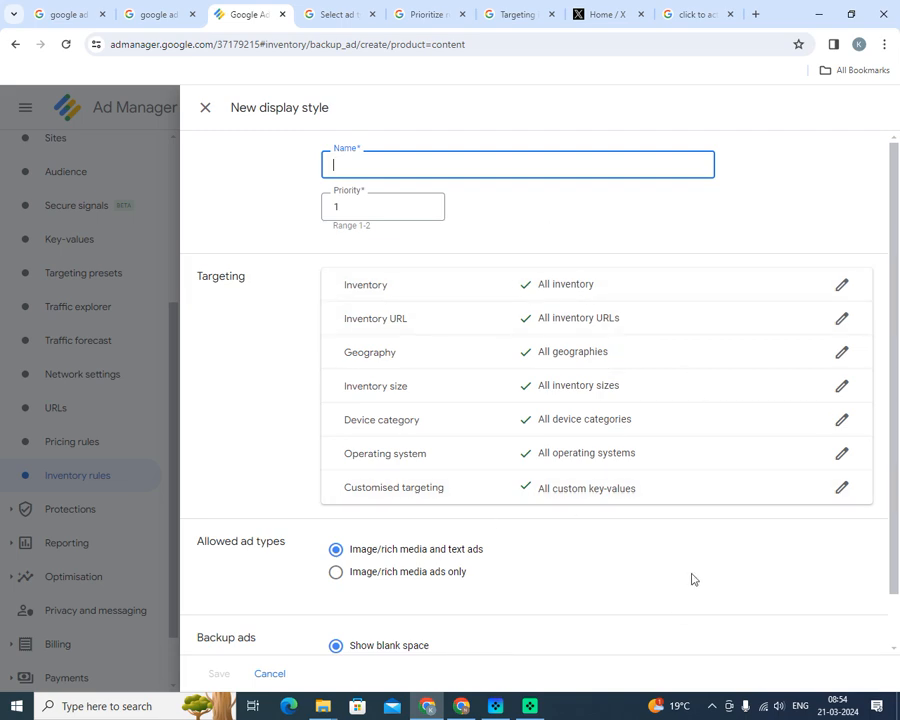
scroll("down", 3)
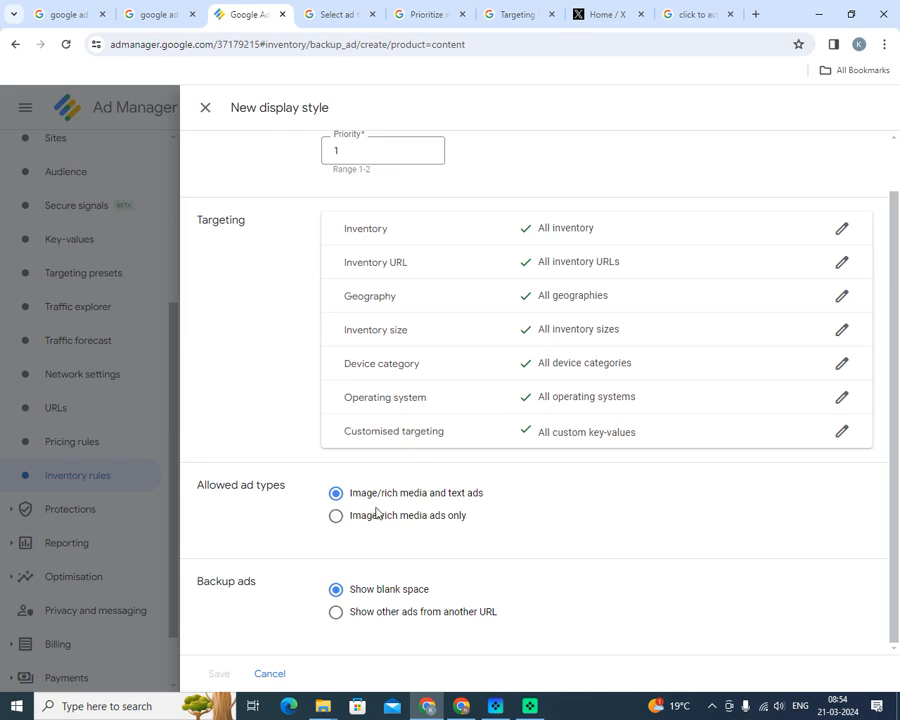
mouse_move(380, 550)
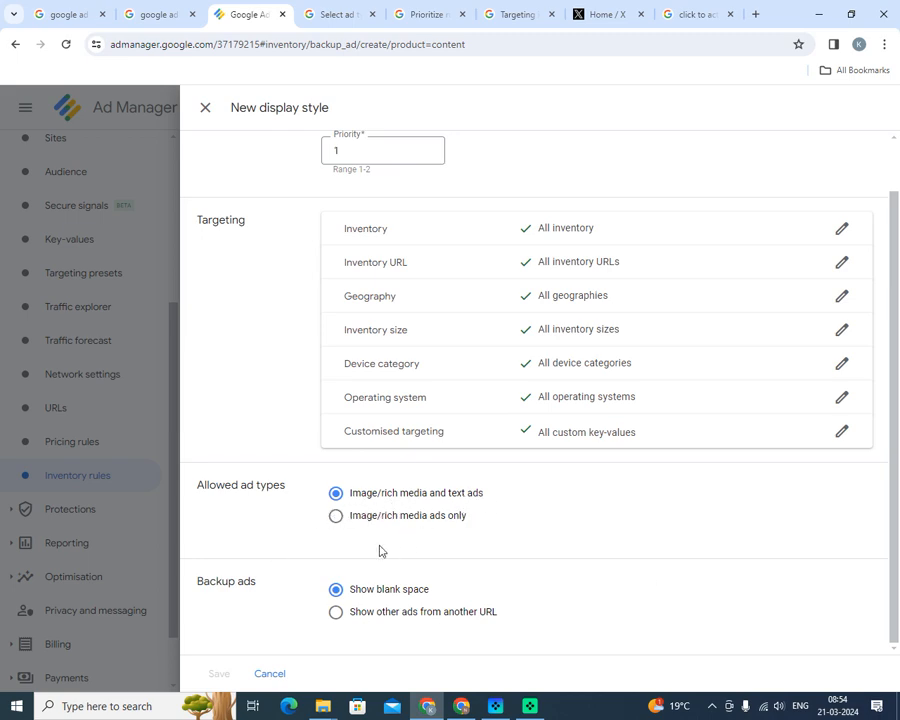
left_click(336, 516)
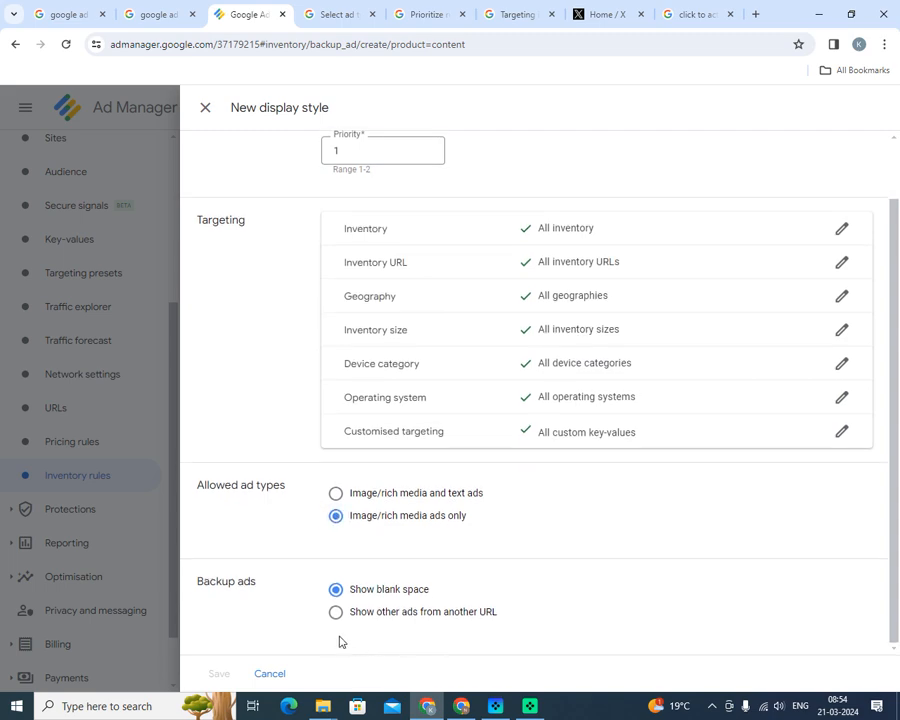
mouse_move(336, 616)
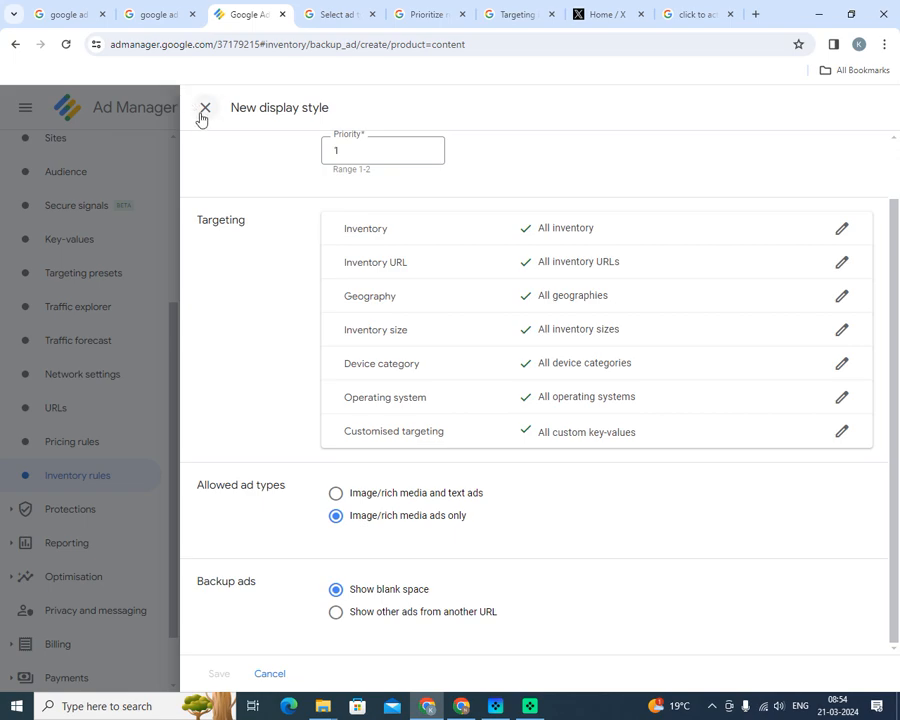
left_click(204, 108)
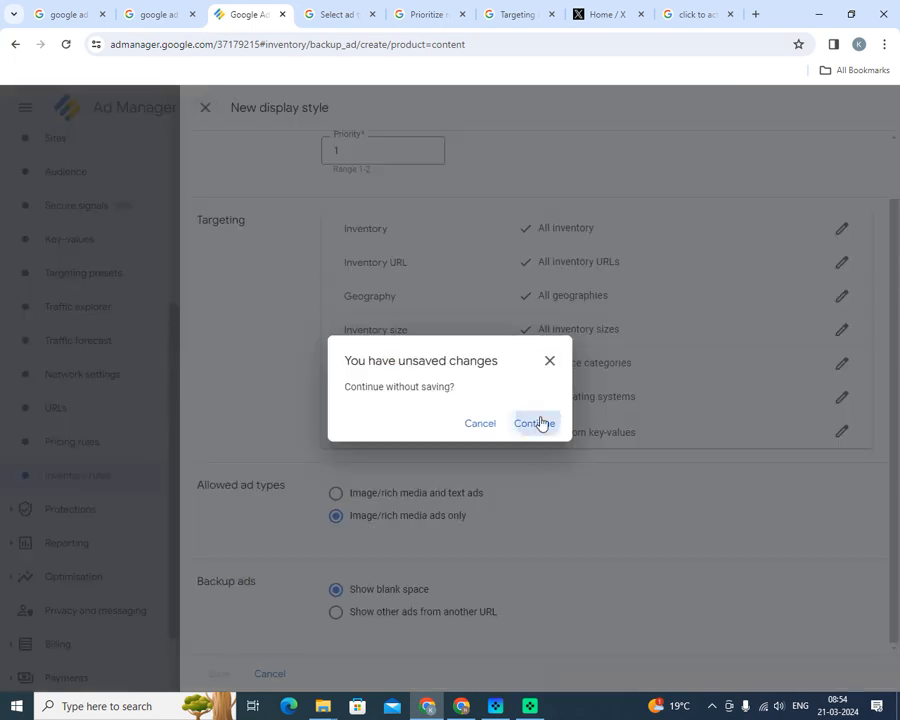
Confirm discarding changes and view the Non Text Based Ads style's allowed ad types
left_click(536, 424)
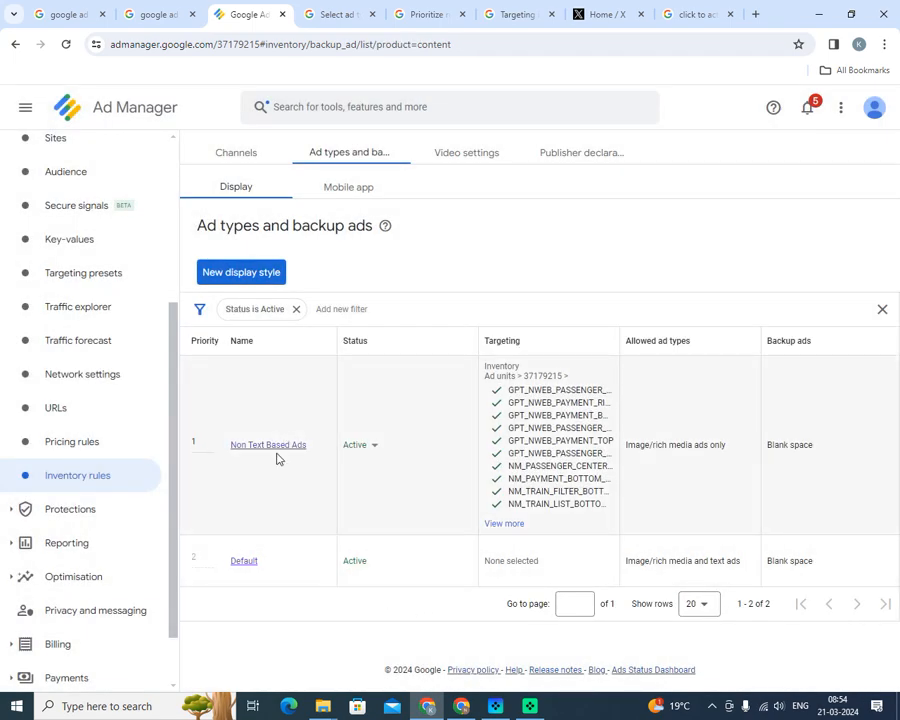
left_click(268, 444)
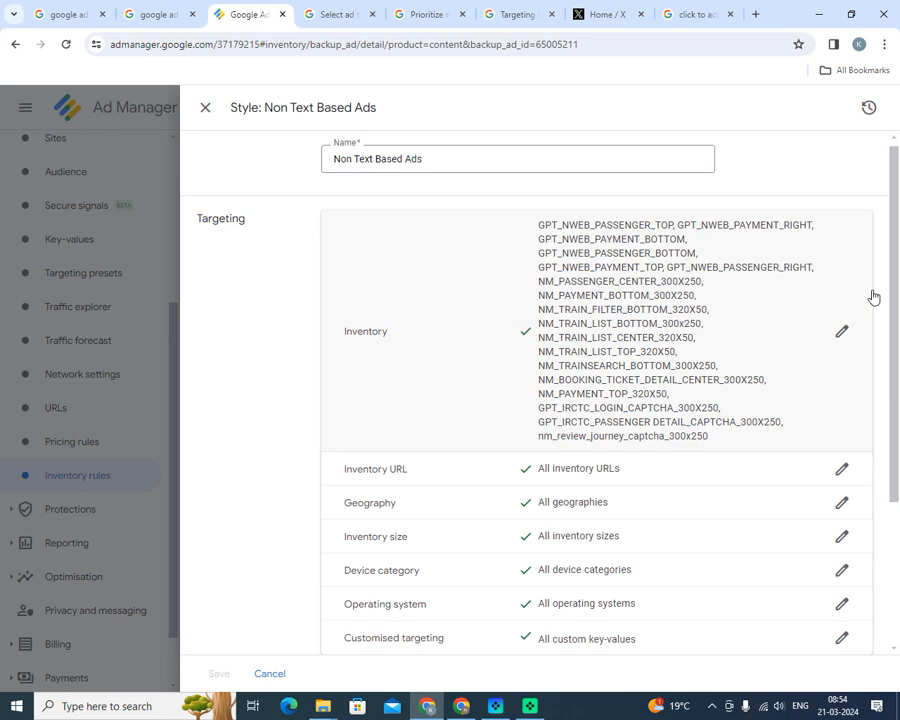
scroll("down", 3)
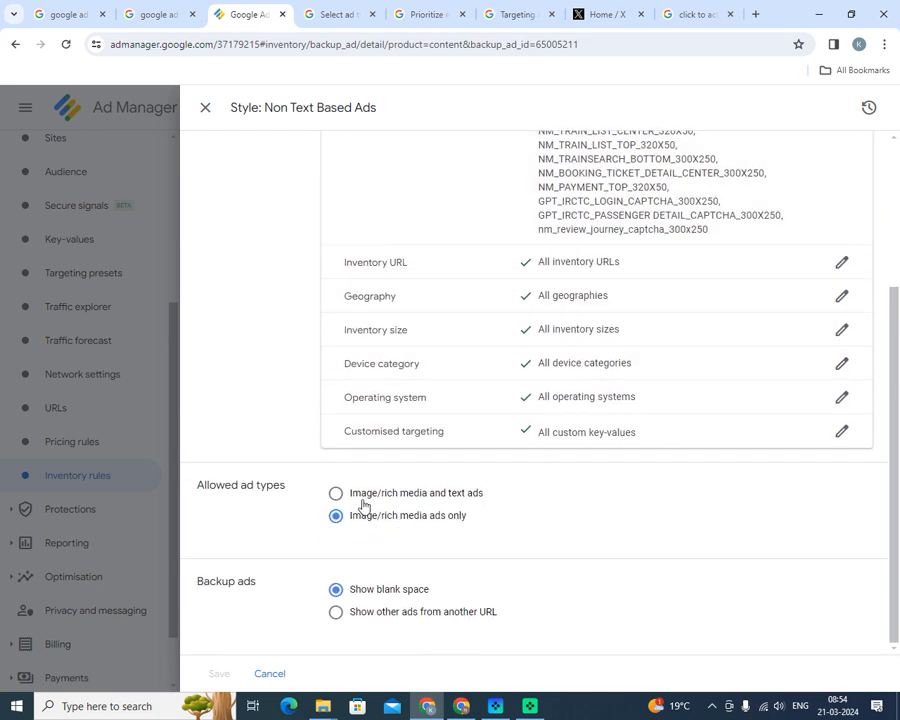
mouse_move(552, 528)
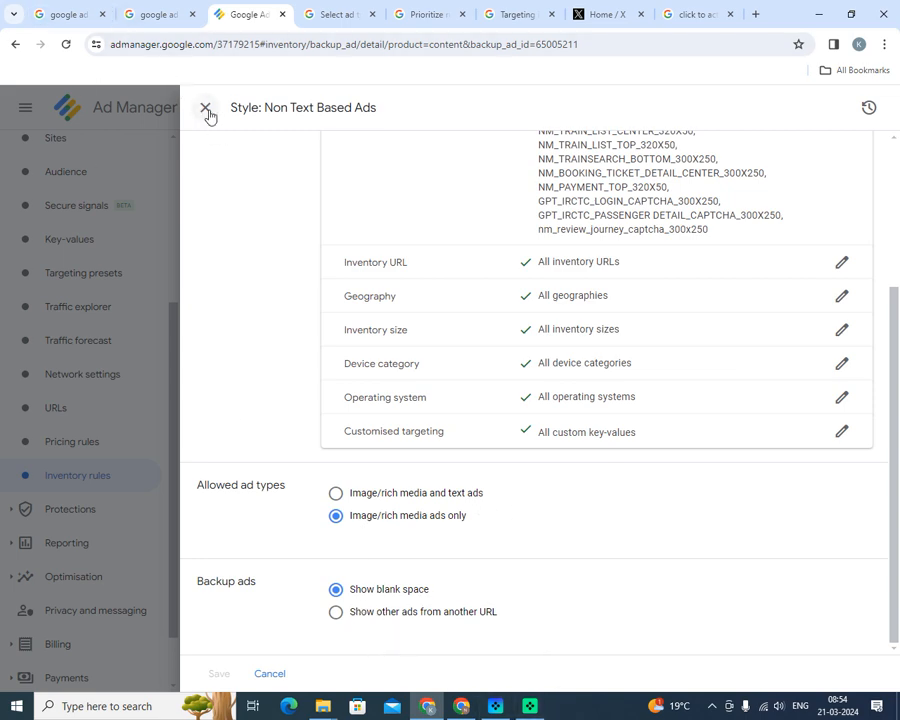
Close the style panel to return to the Ad types and backup ads list
left_click(204, 108)
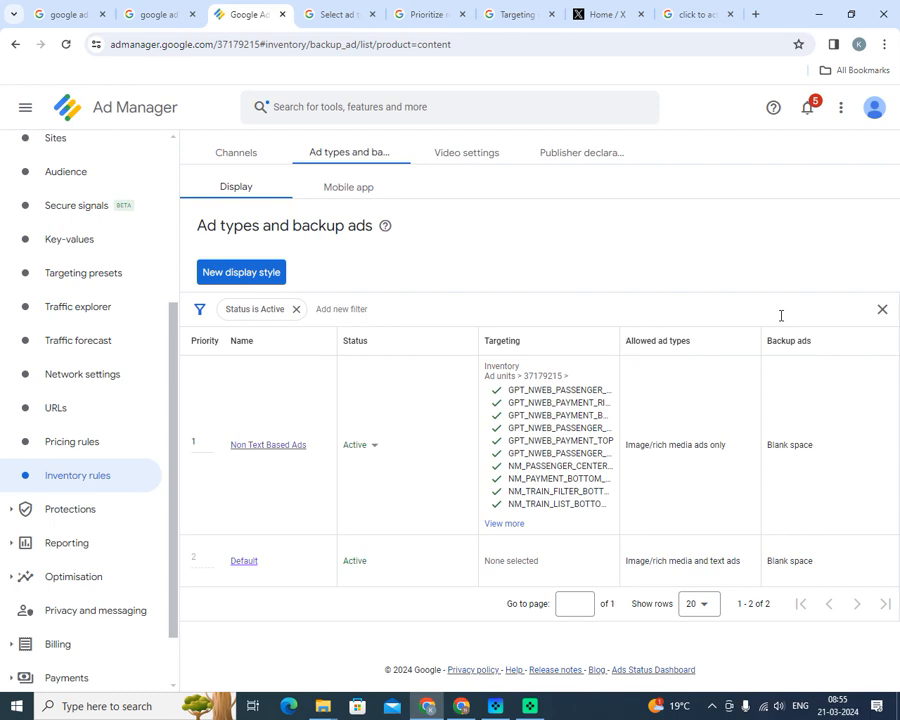
mouse_move(856, 644)
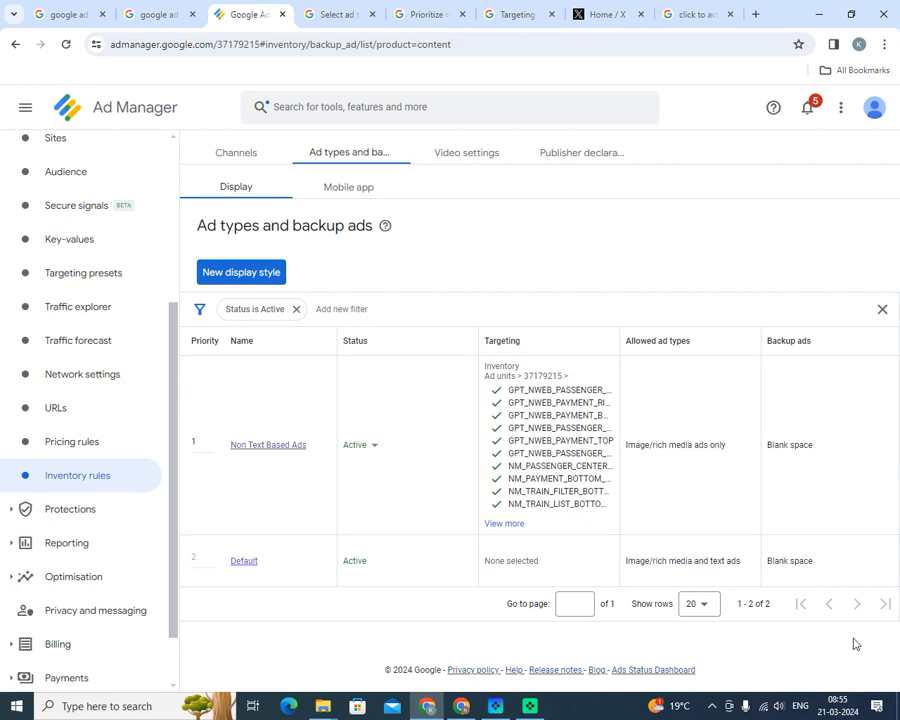
mouse_move(852, 690)
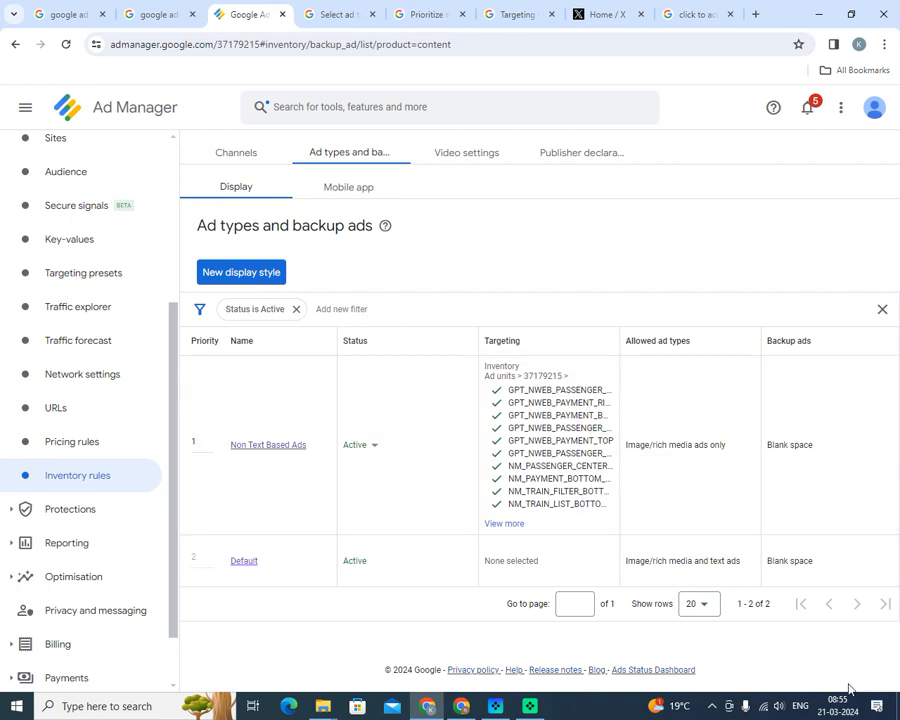